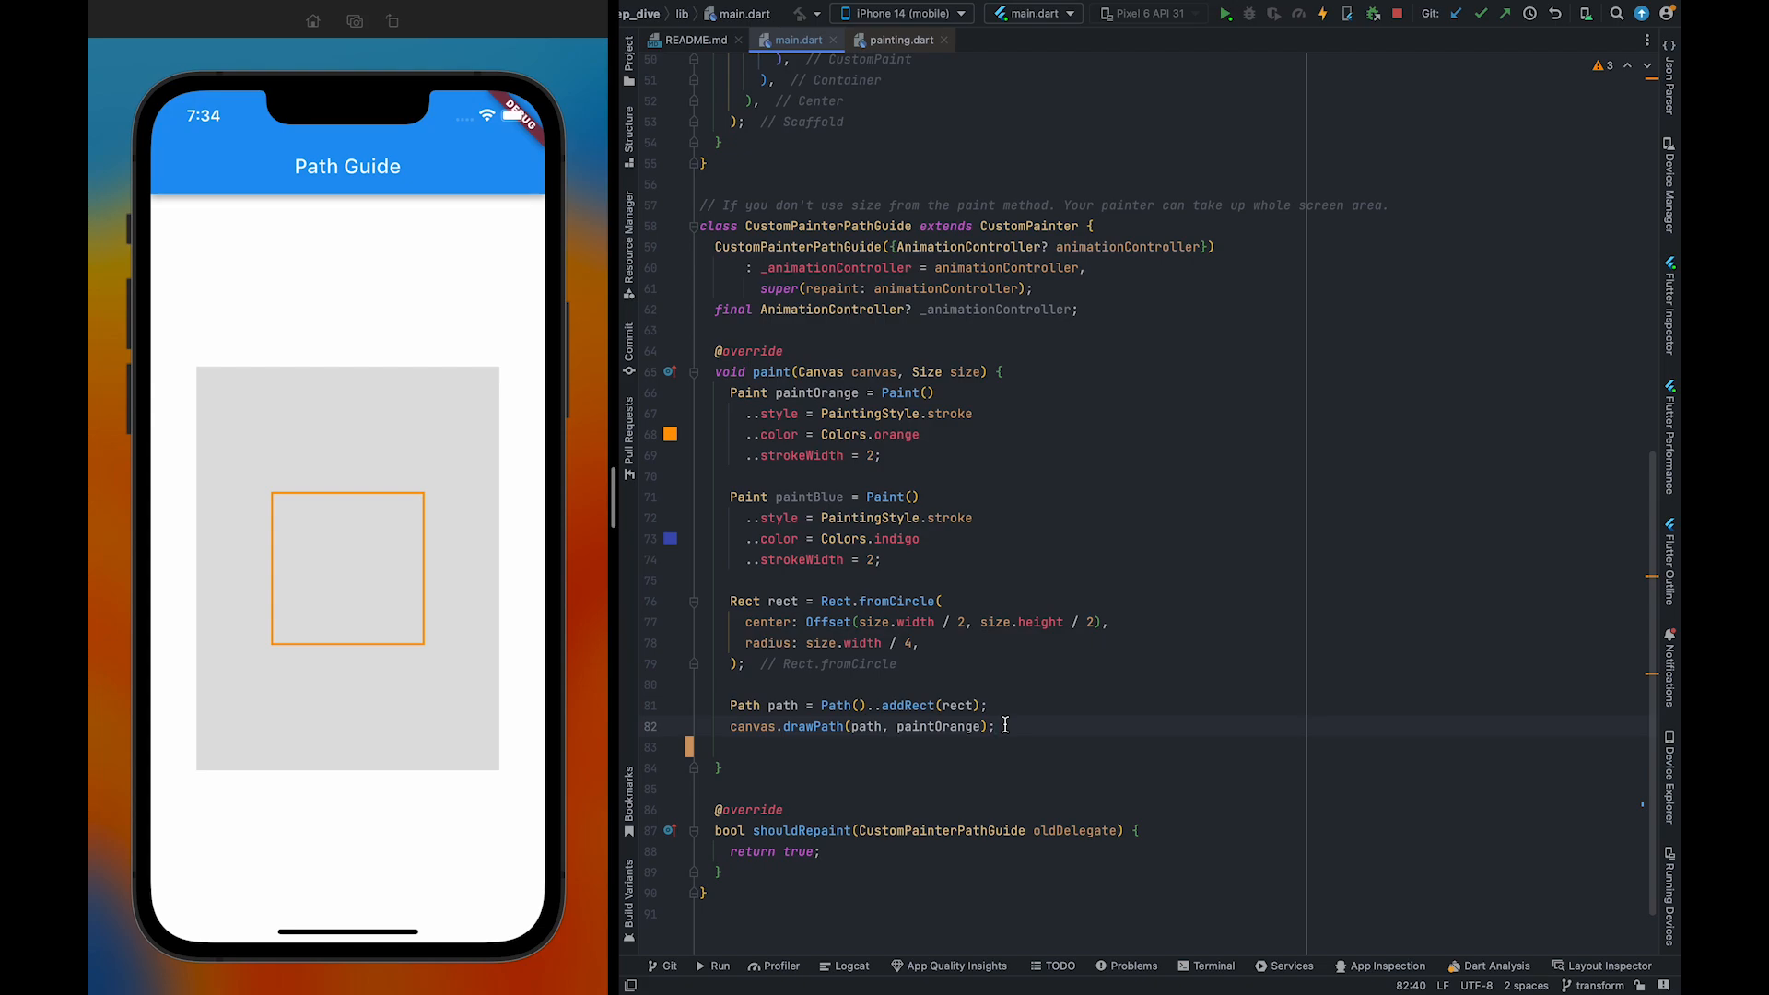
# Start a Matrix4 declaration on a new line below canvas.drawPath(path, paintOrange)
pyautogui.write('Matrix4')
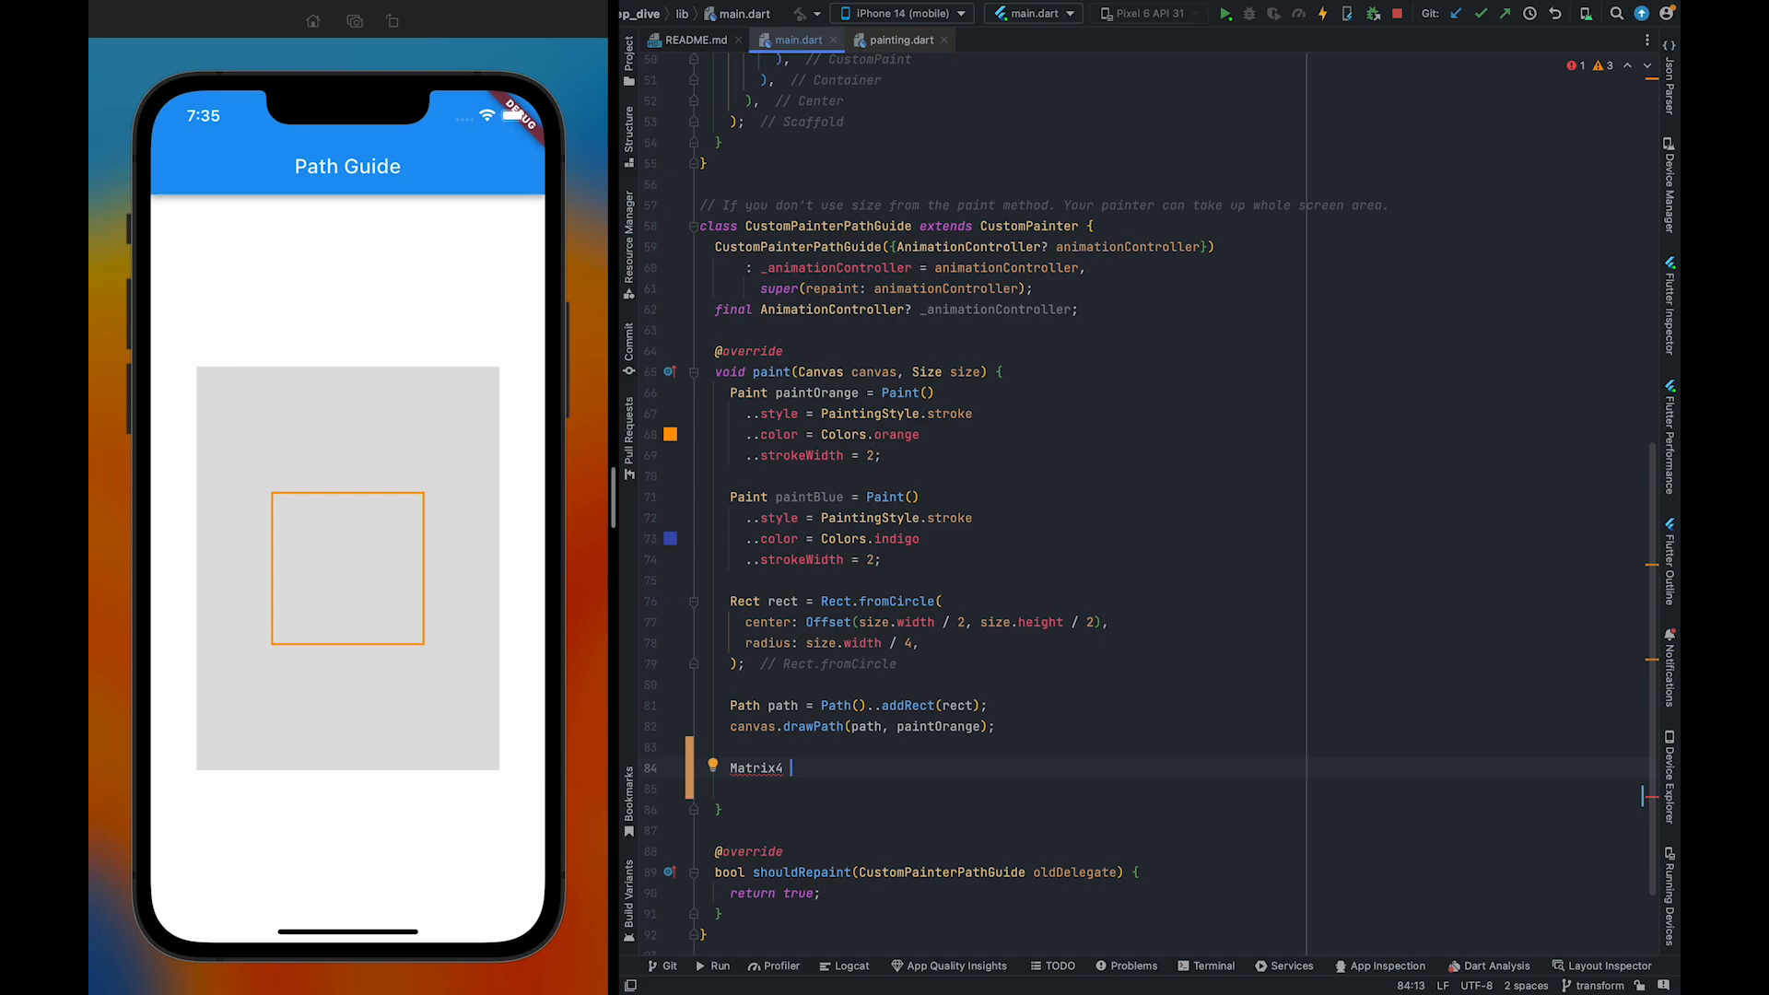
# Declare Matrix4 transFormation initialized to Matrix4.identity()
pyautogui.write('t')
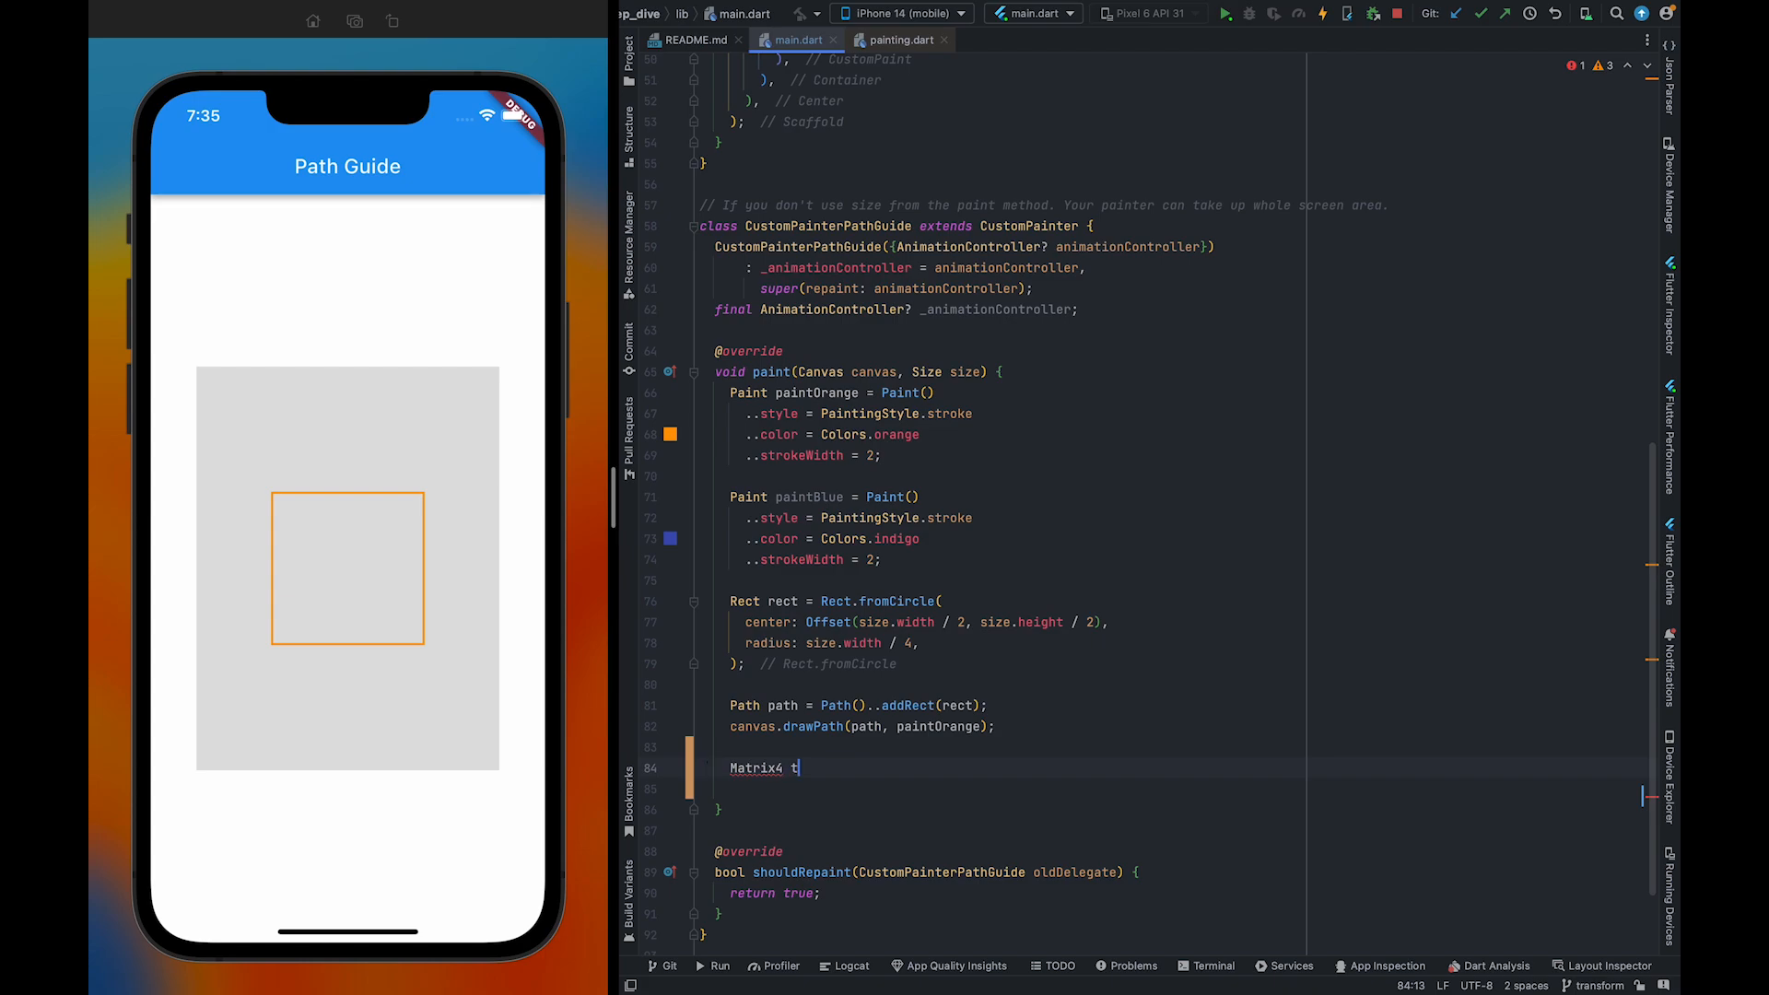
pyautogui.write('rans')
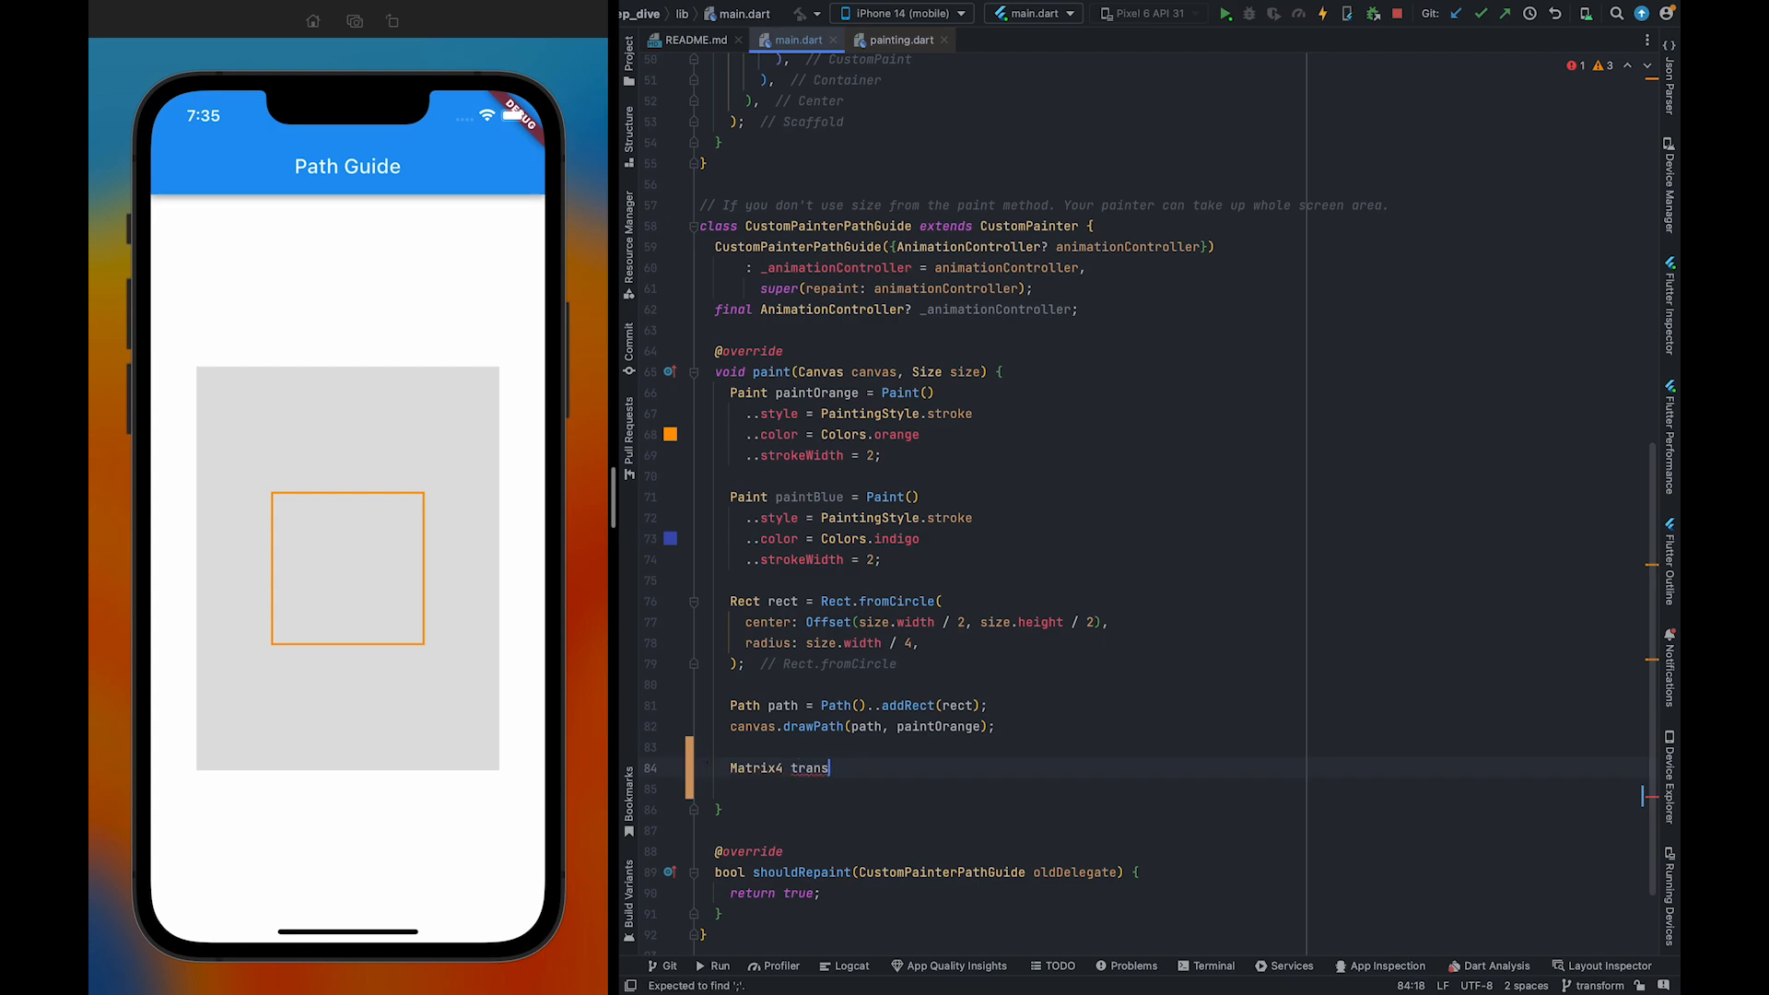
pyautogui.write('Forma')
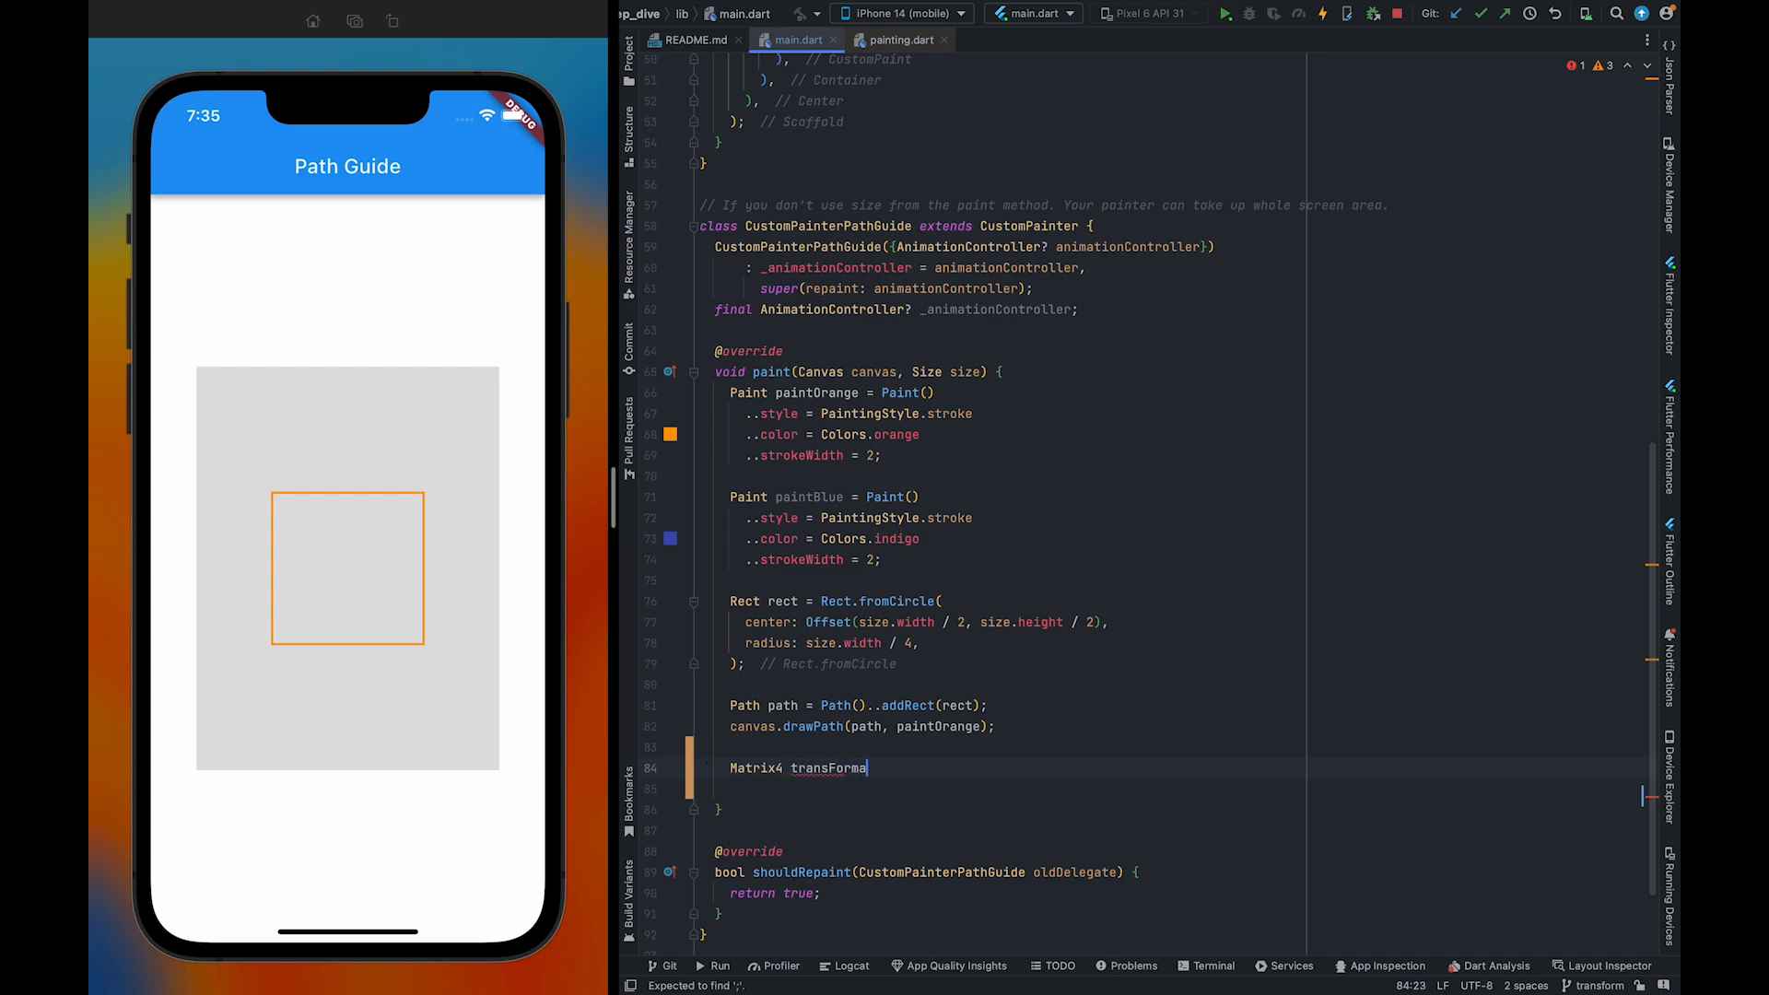
pyautogui.write('tion -')
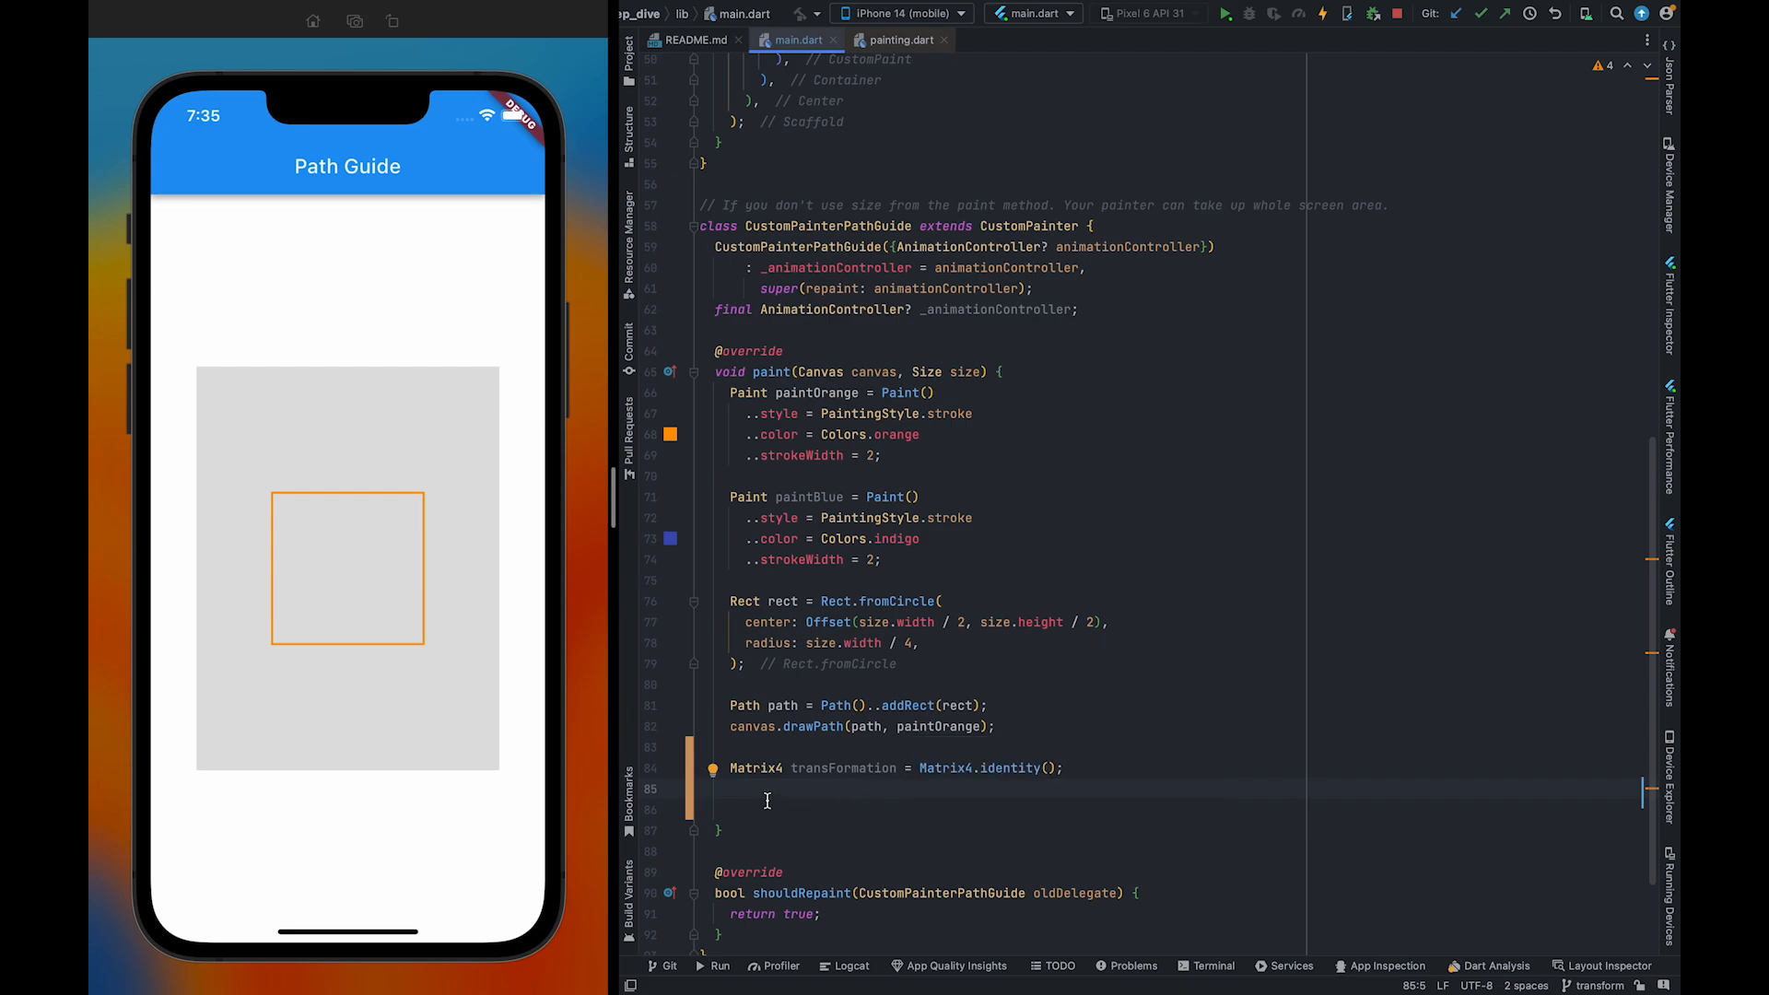
# Add transFormation.rotateX(0.7853); on the next line
pyautogui.write('transFormation')
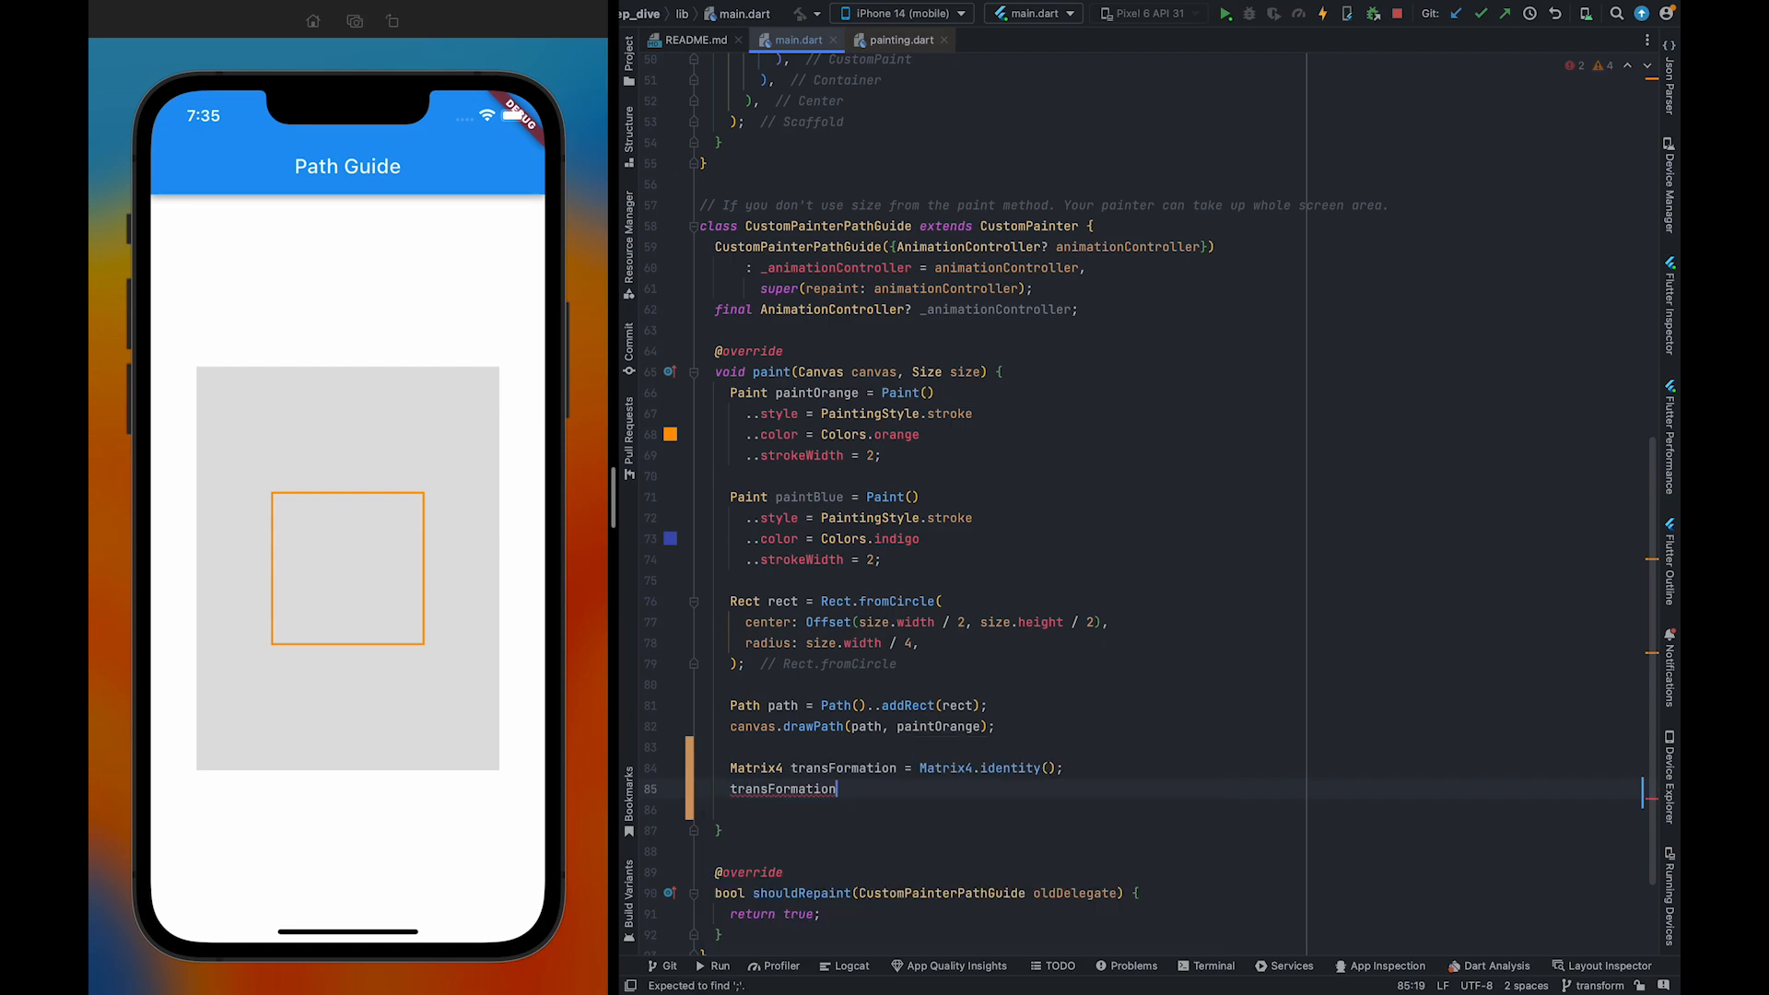
pyautogui.write('.ror')
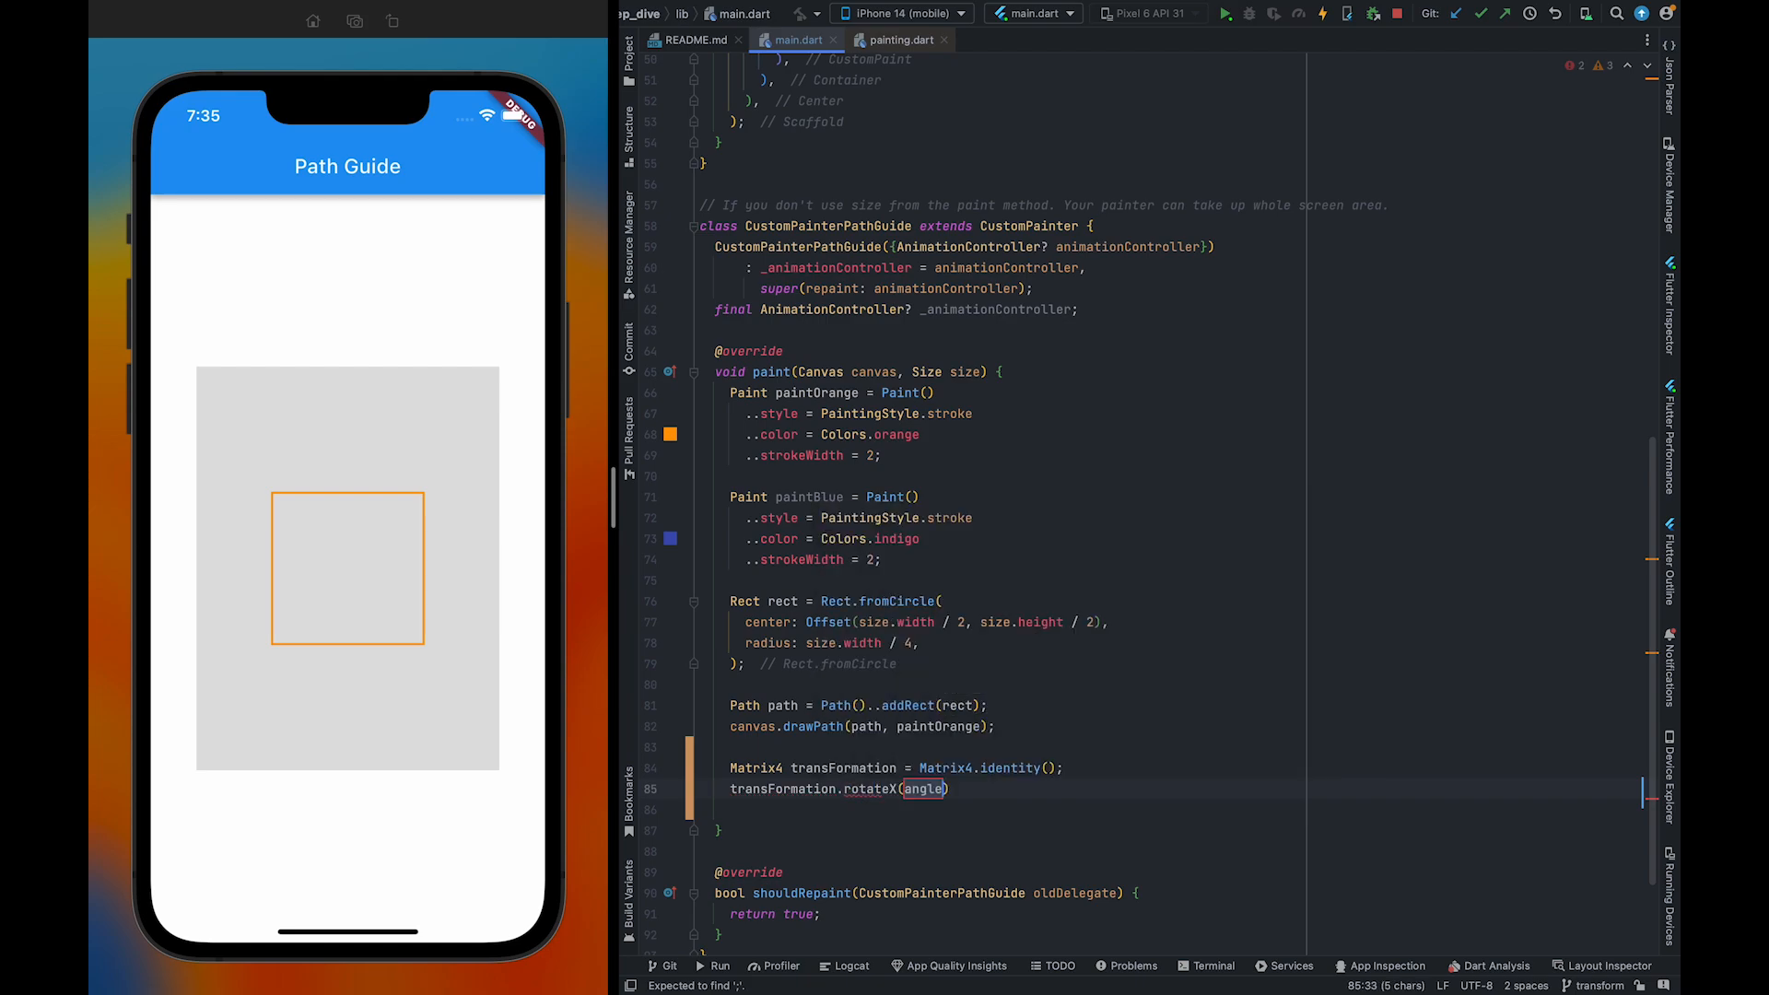
pyautogui.moveTo(923, 788)
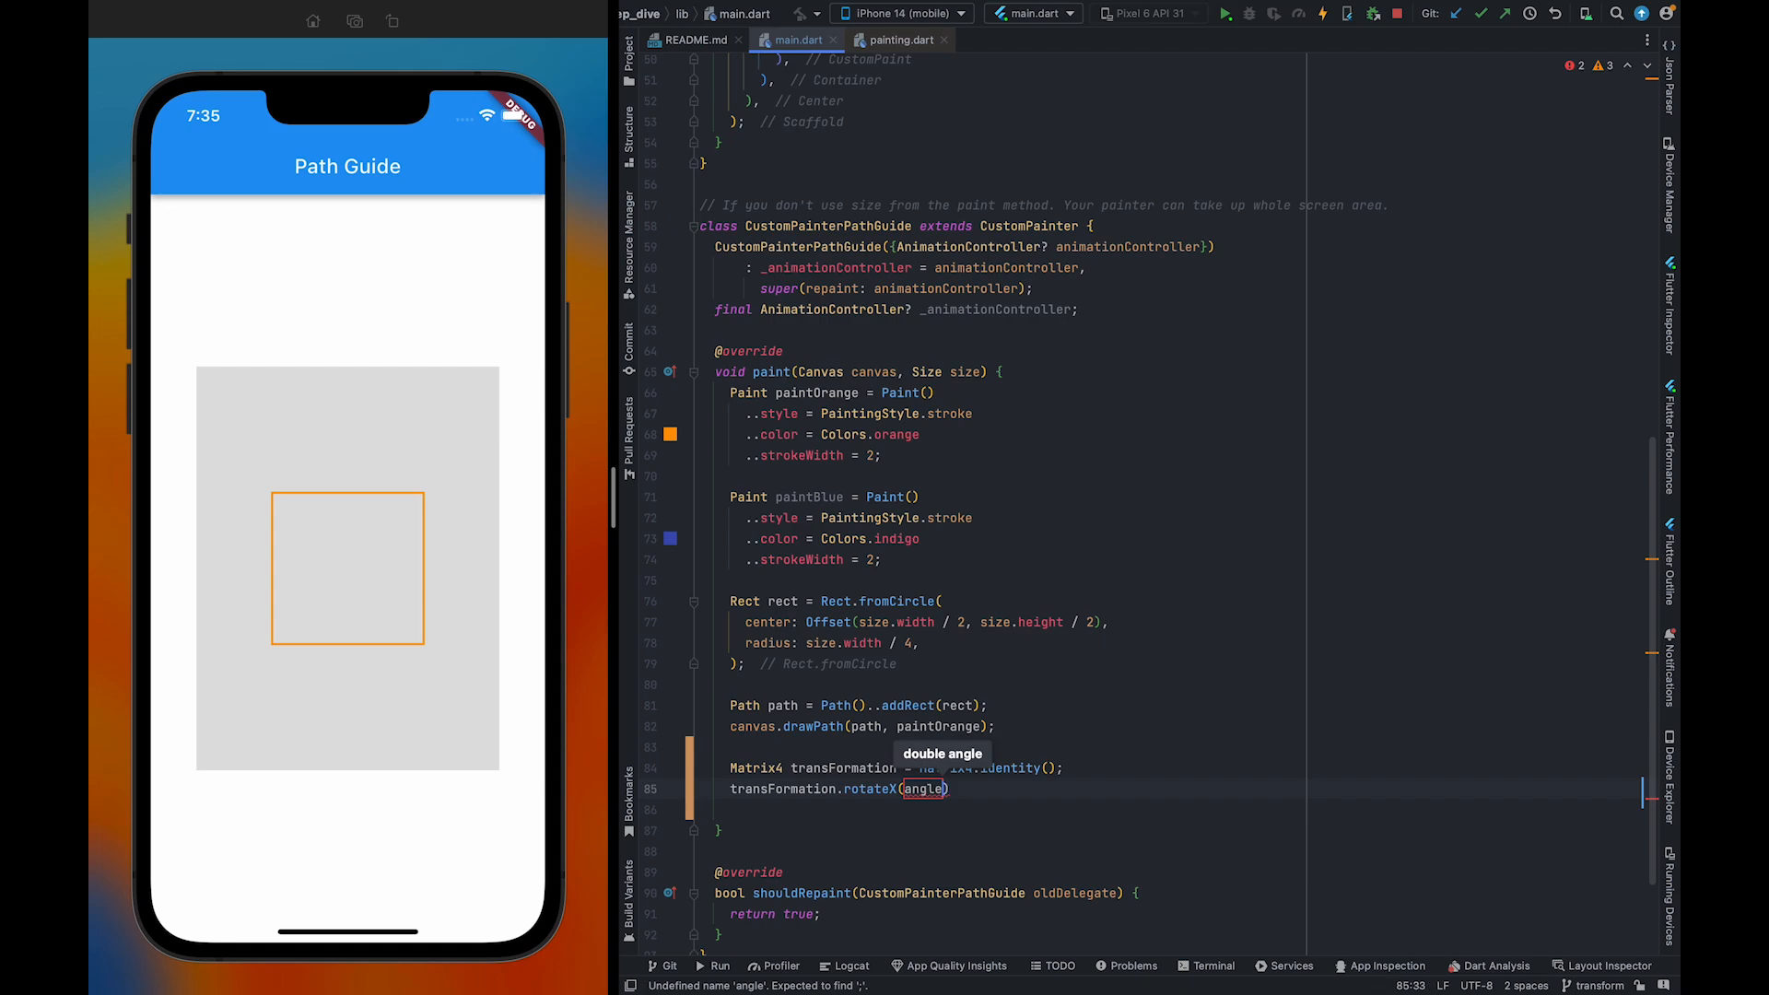
pyautogui.write(';')
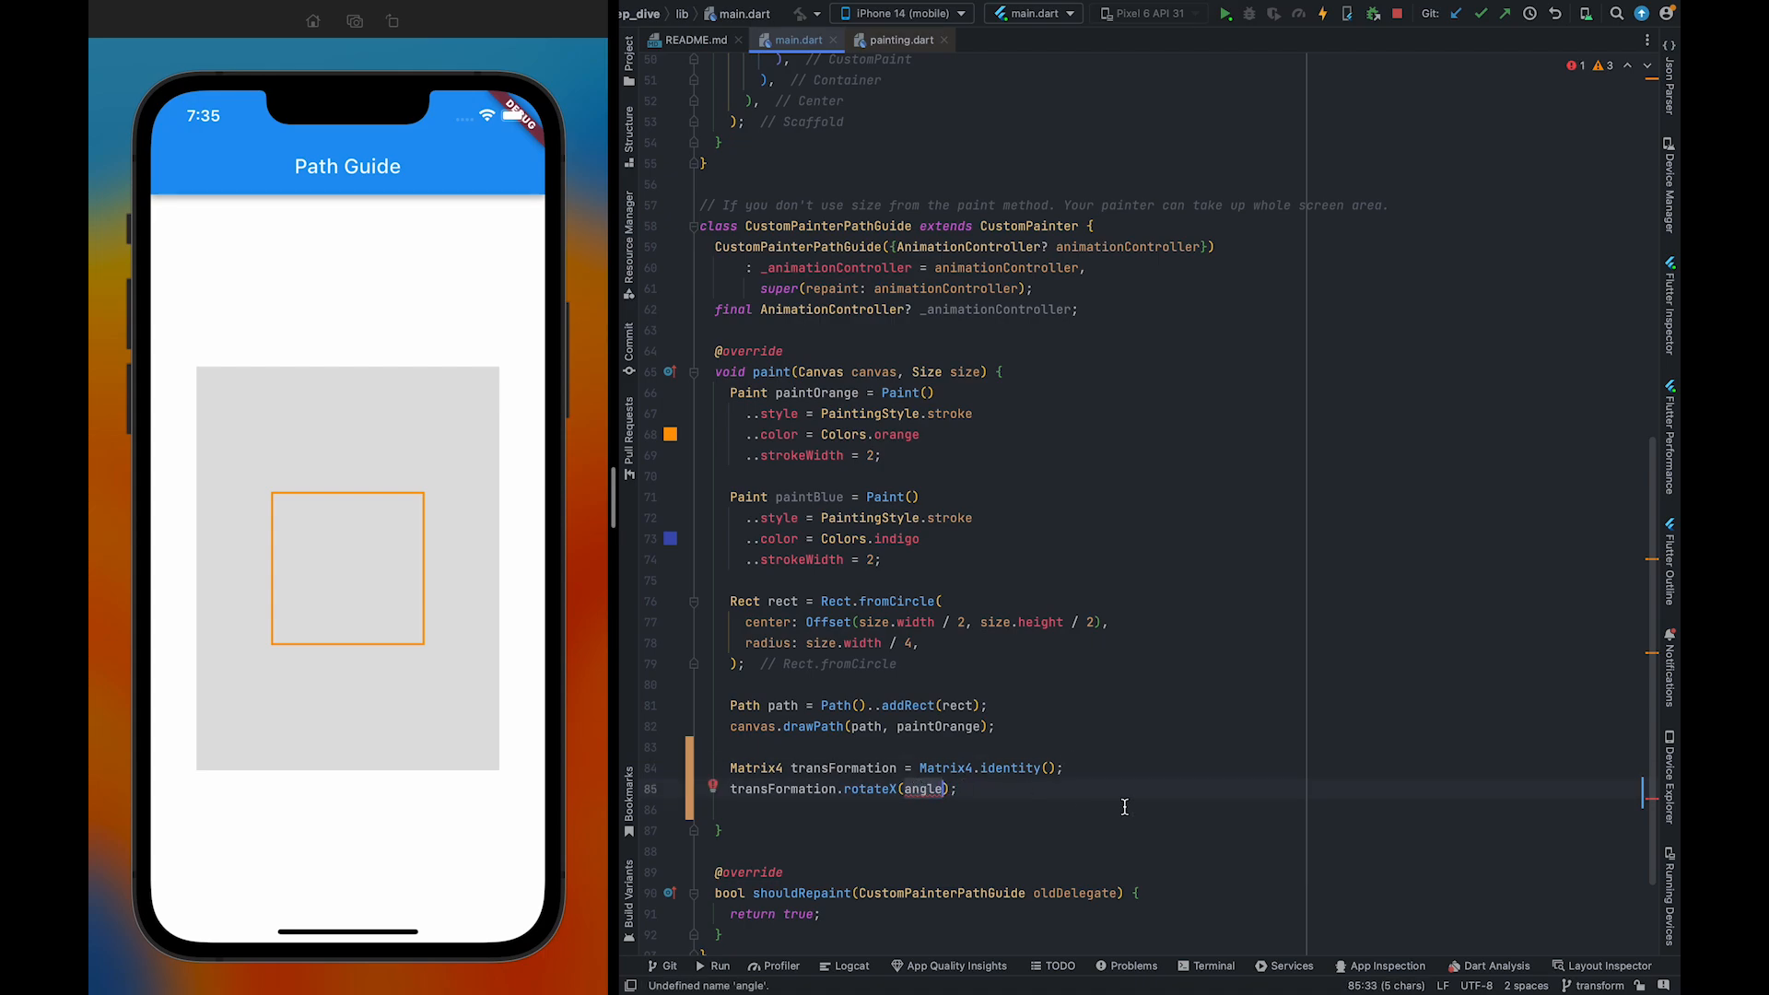
pyautogui.write('0.78')
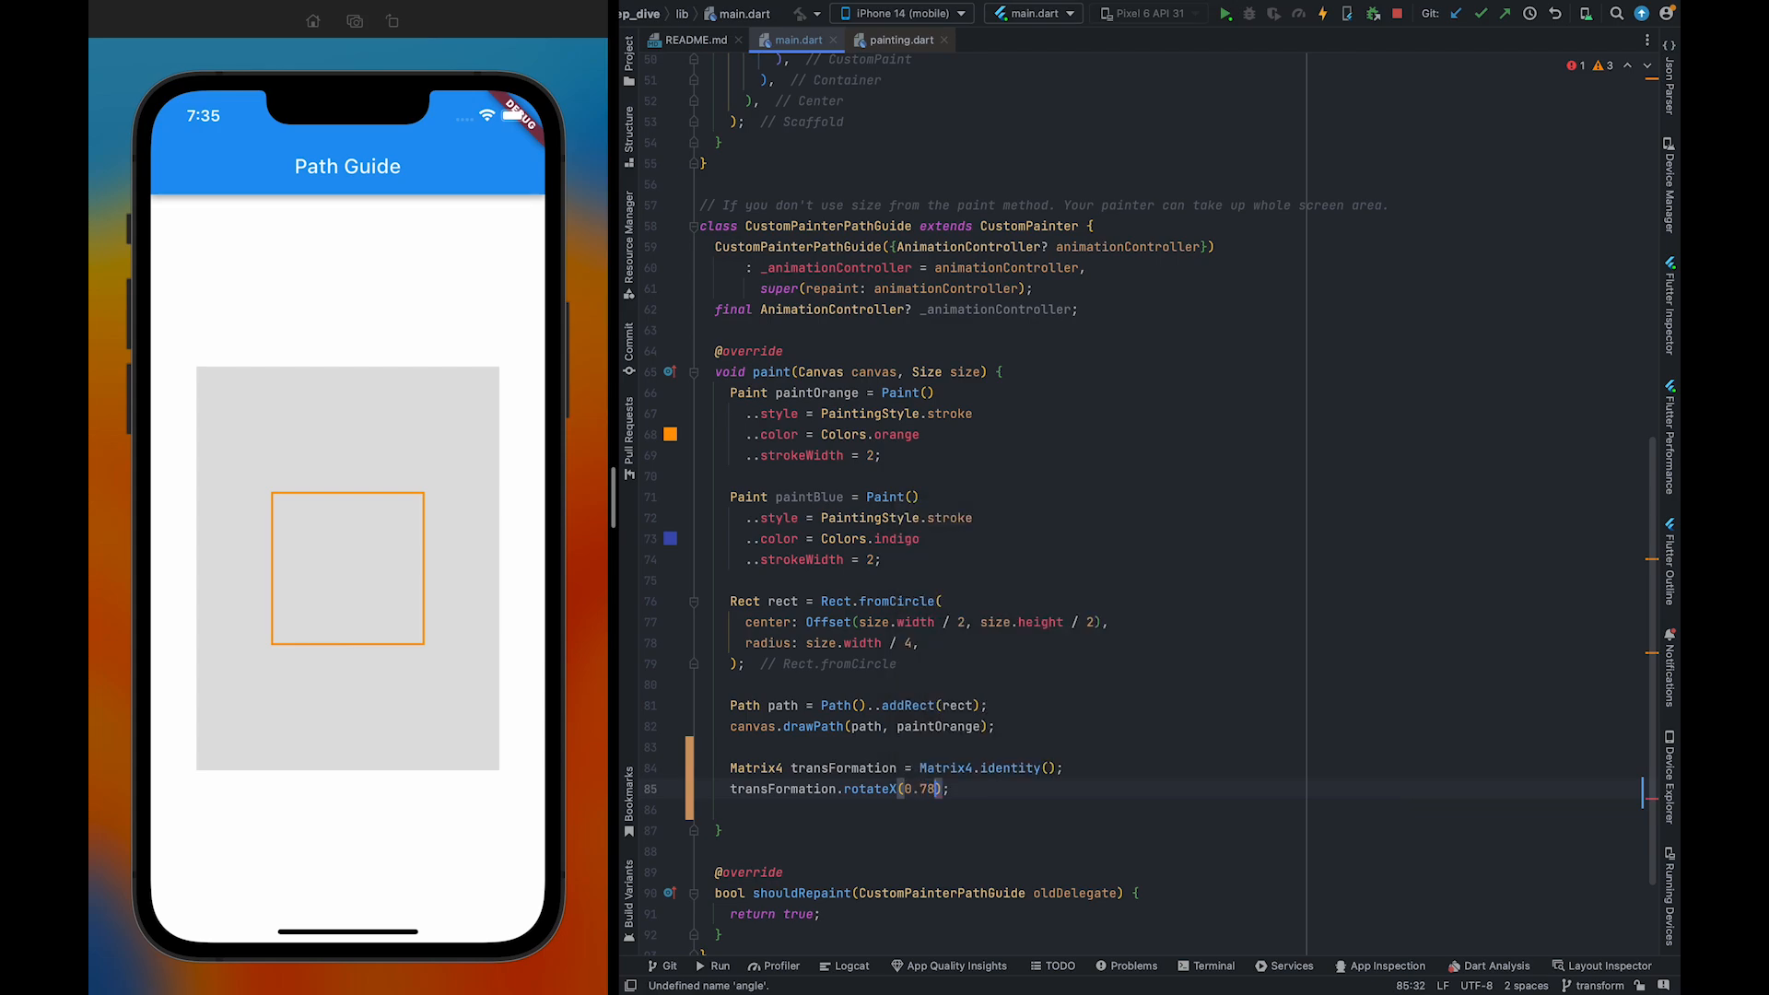
pyautogui.write('5')
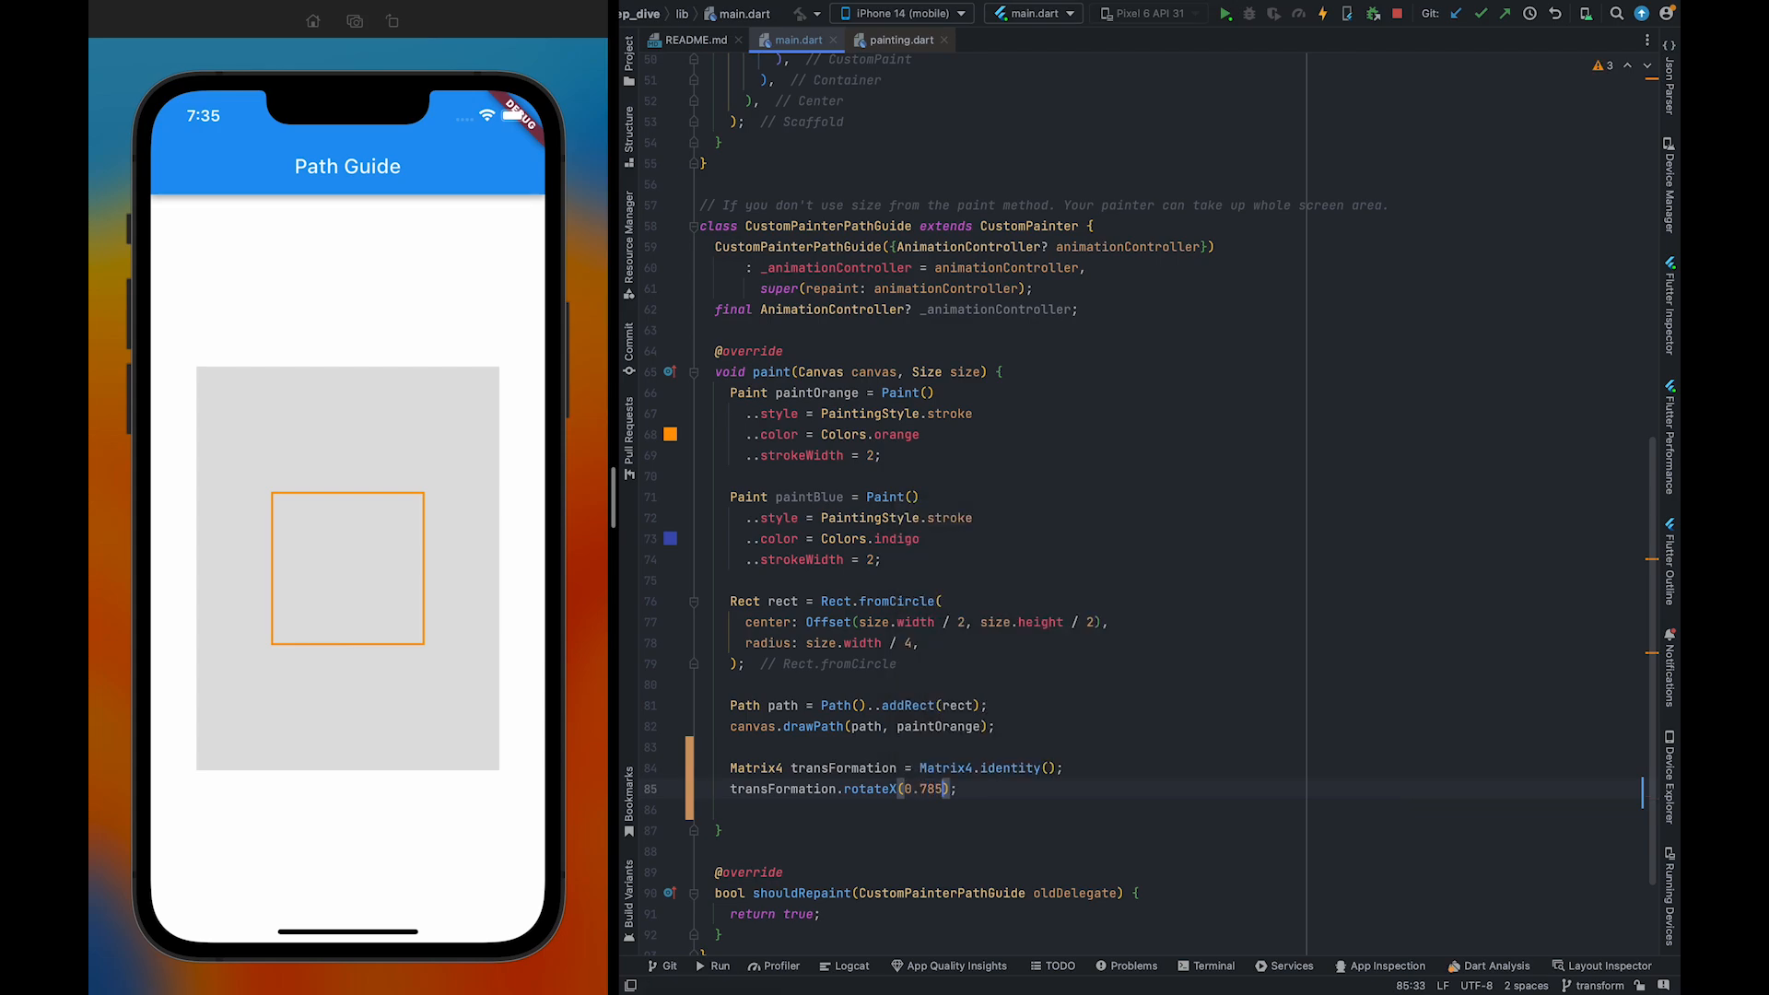
pyautogui.write('3')
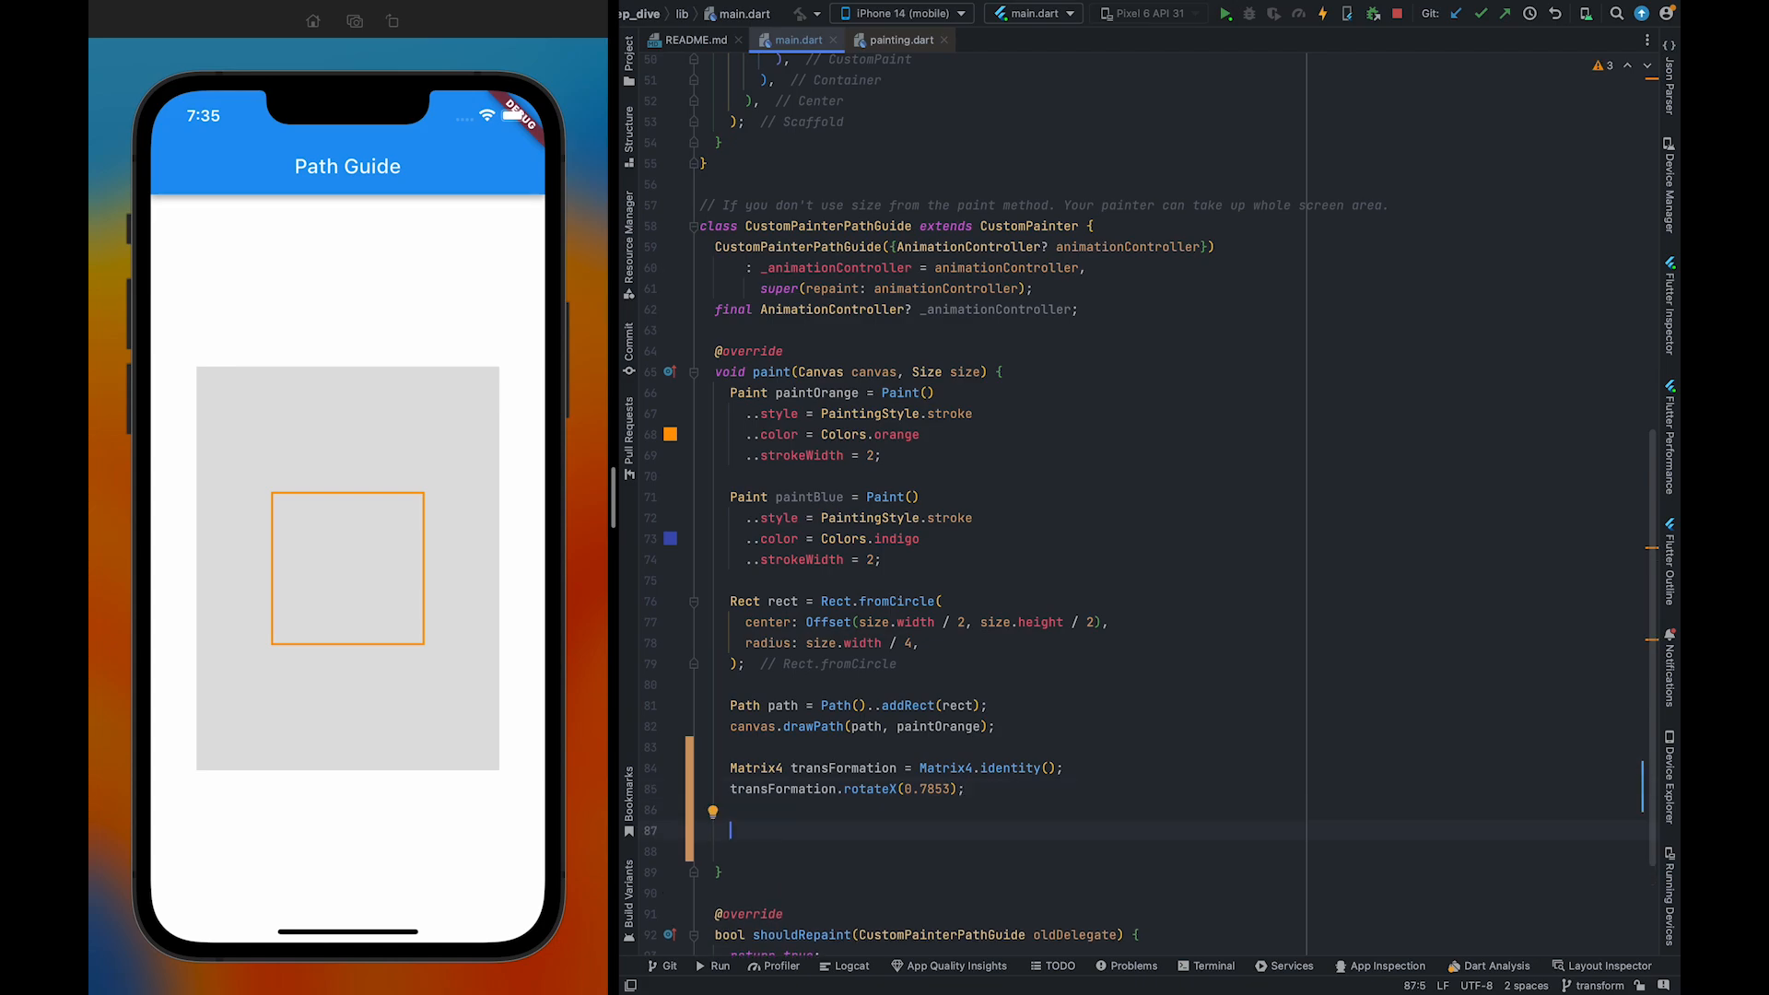
# Write Path transformedPath = path.transform(transFormation.storage); with autocomplete for transform and storage
pyautogui.write('Path')
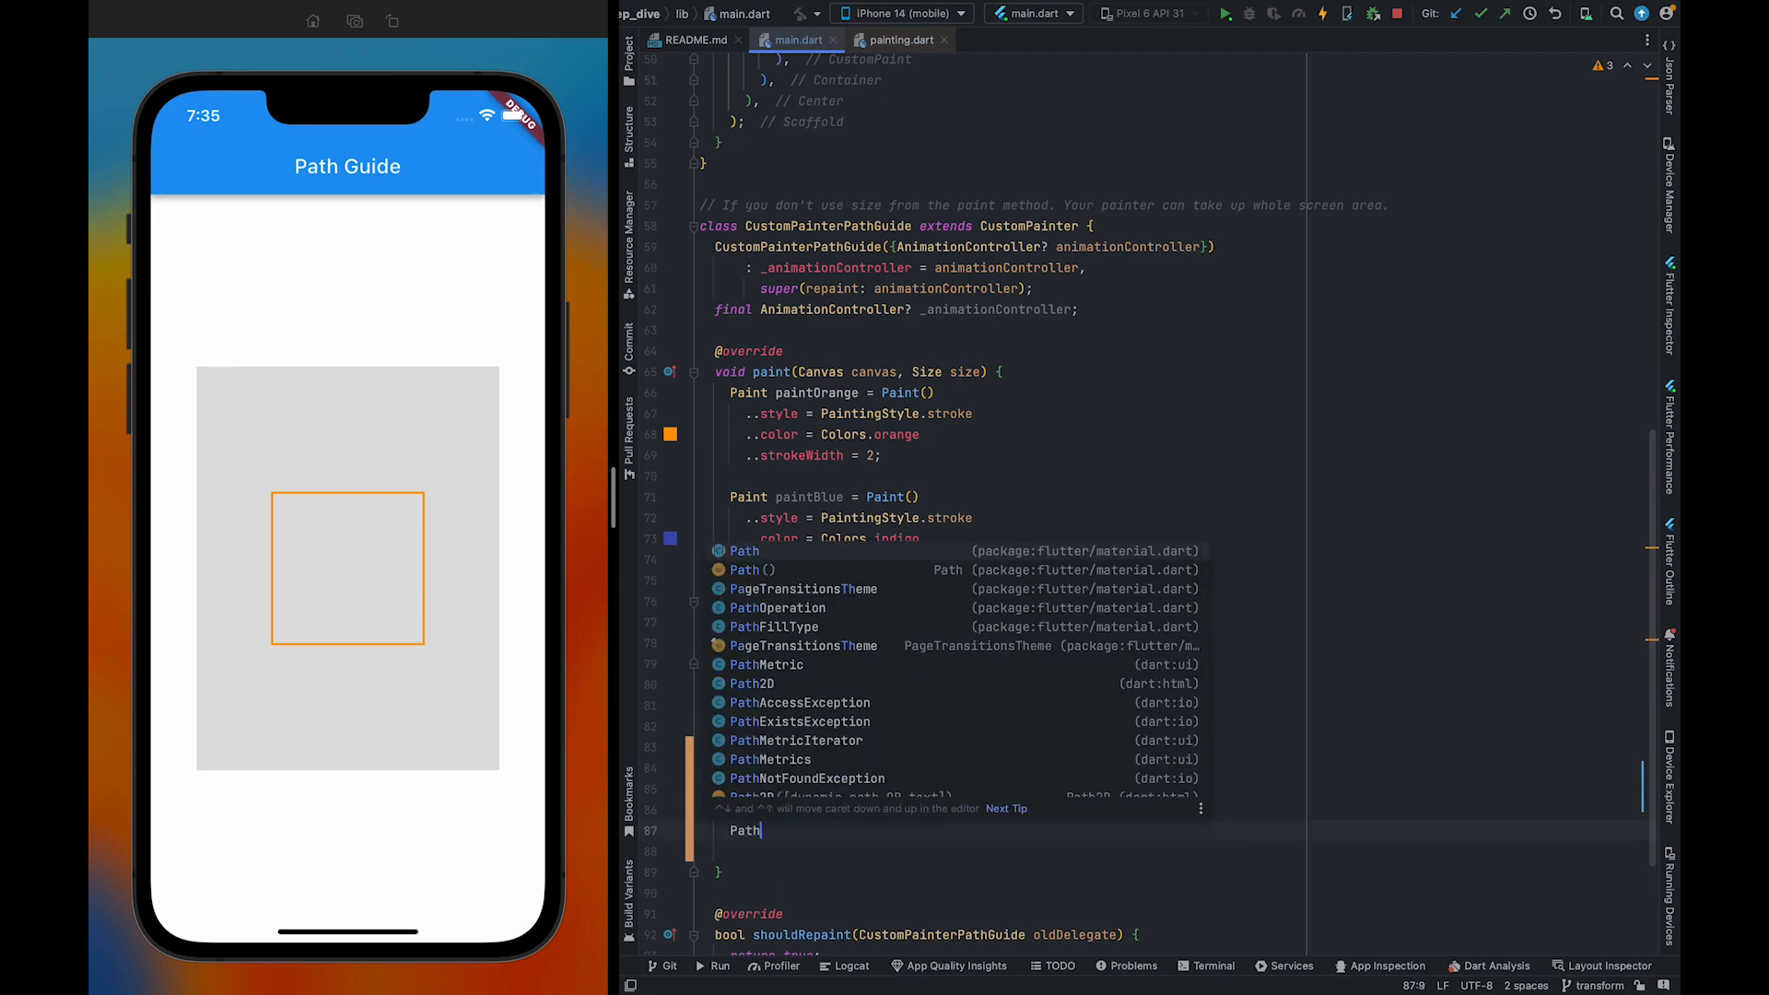
pyautogui.write('transfomedPath =')
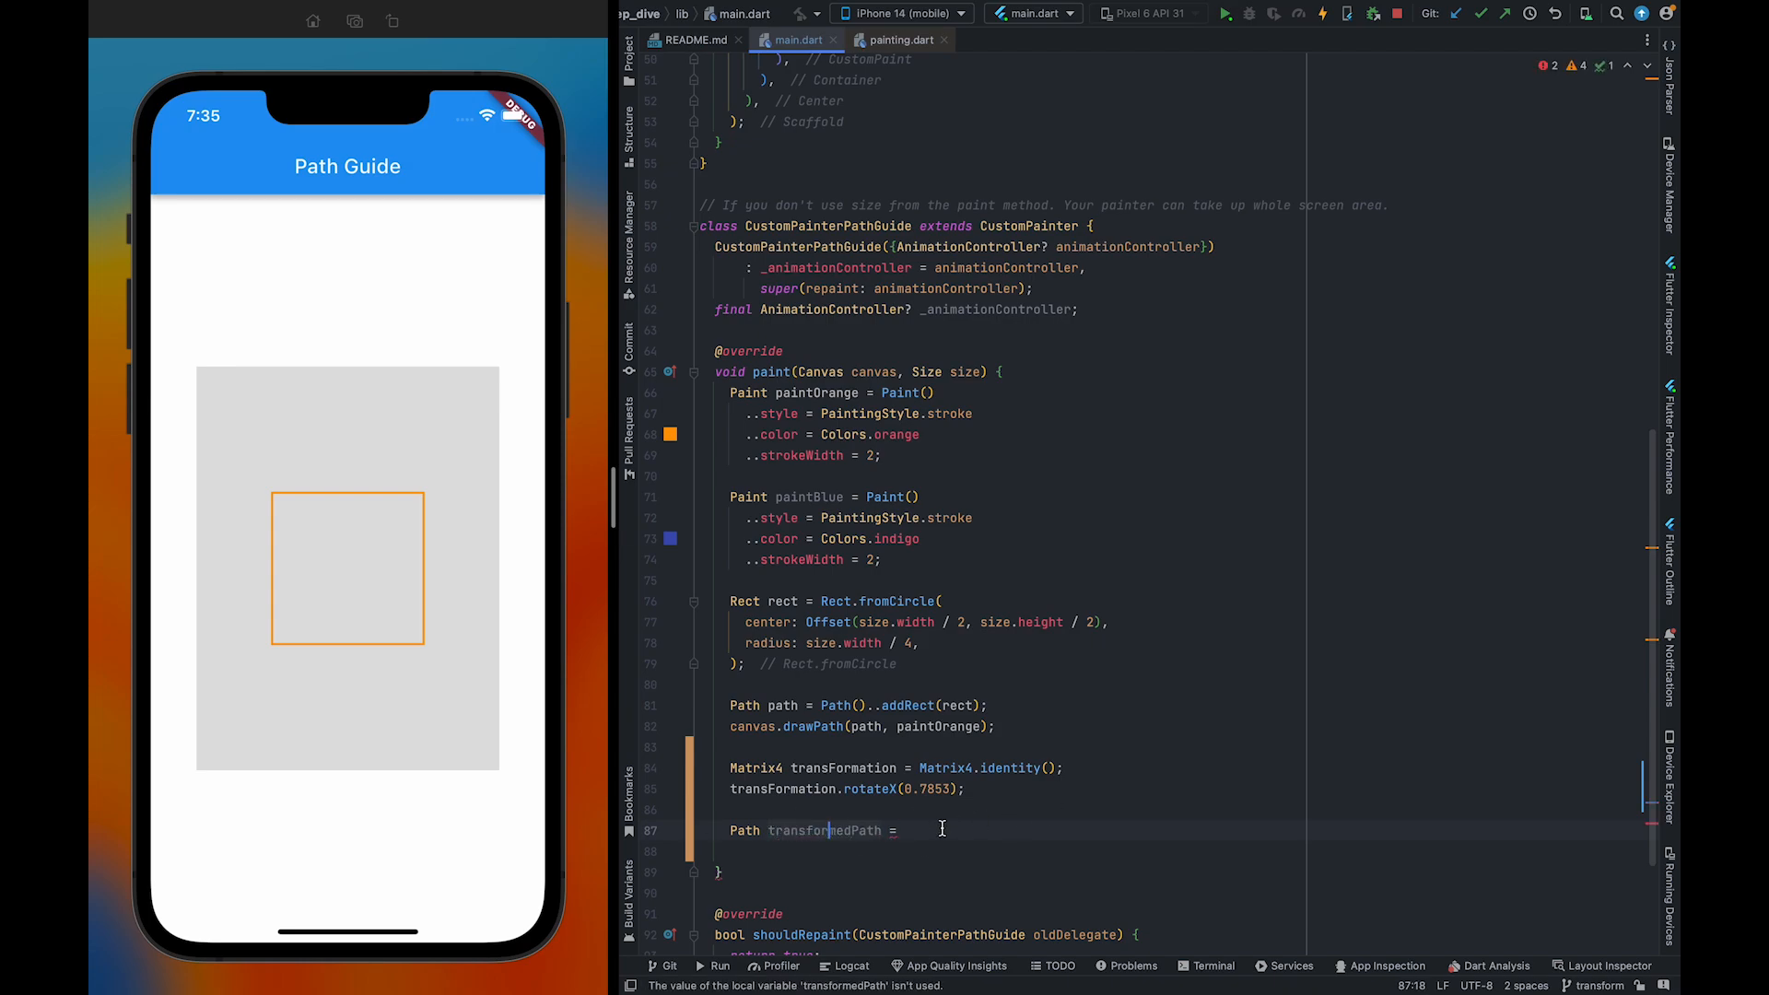
pyautogui.write('pa')
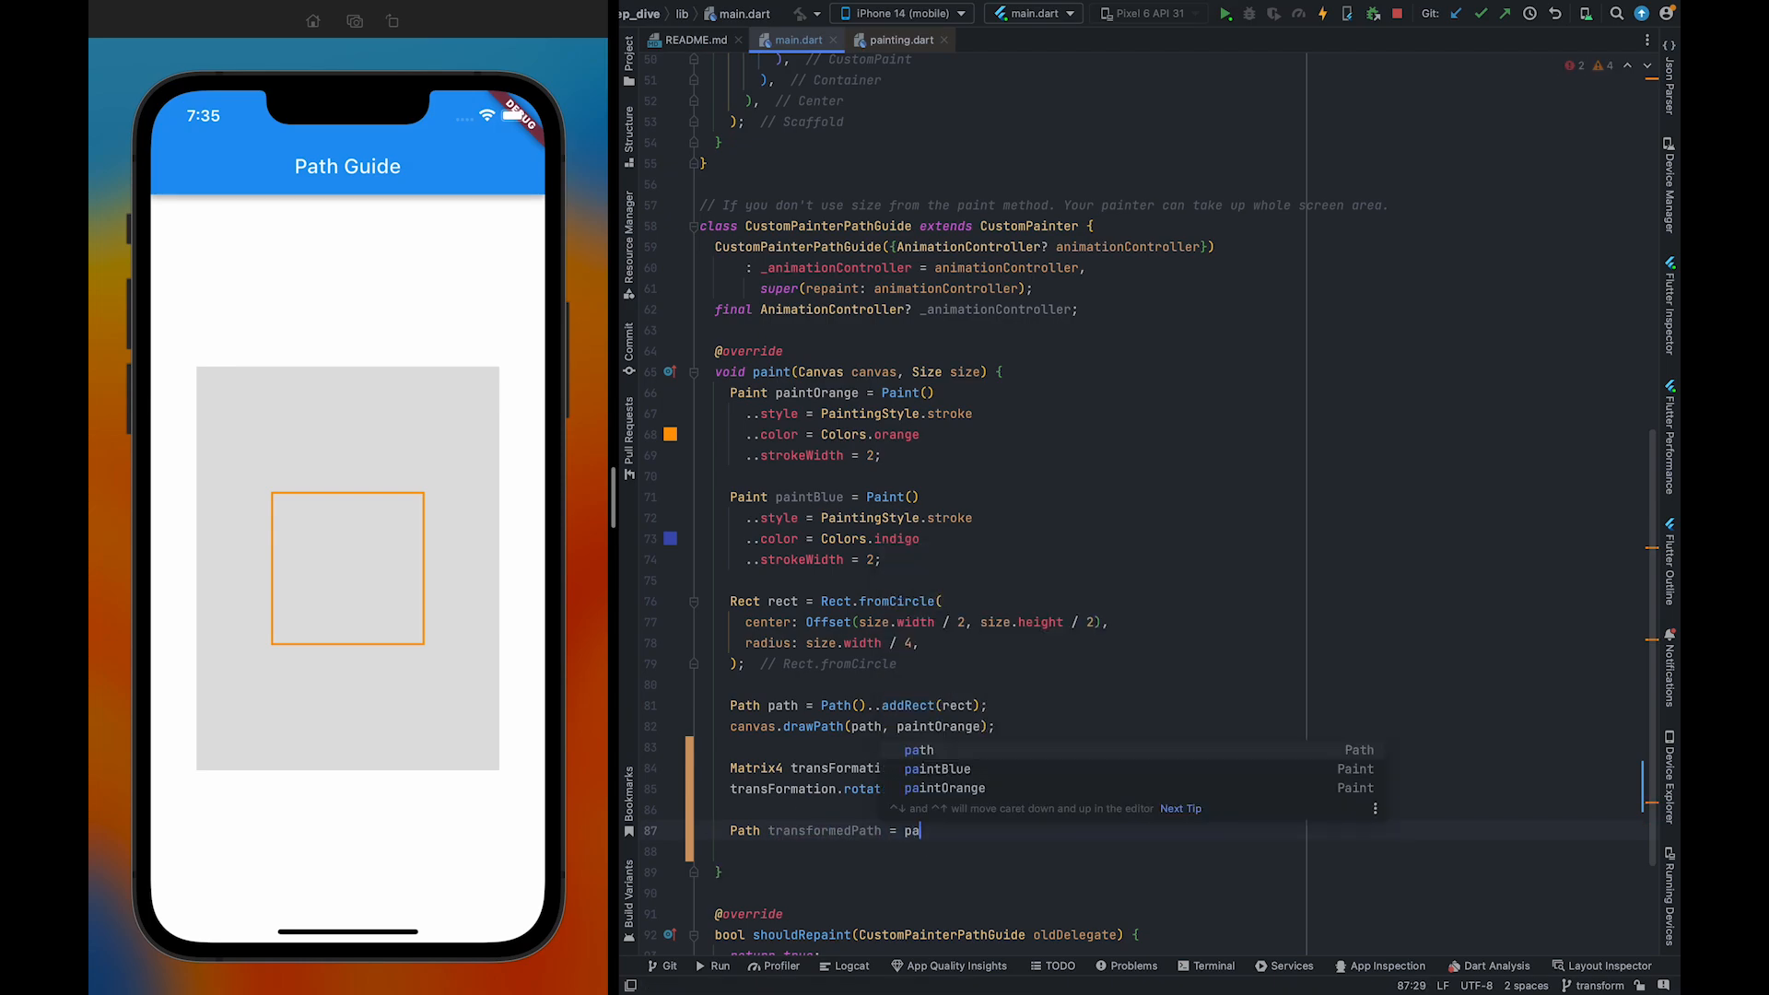
pyautogui.write('th.')
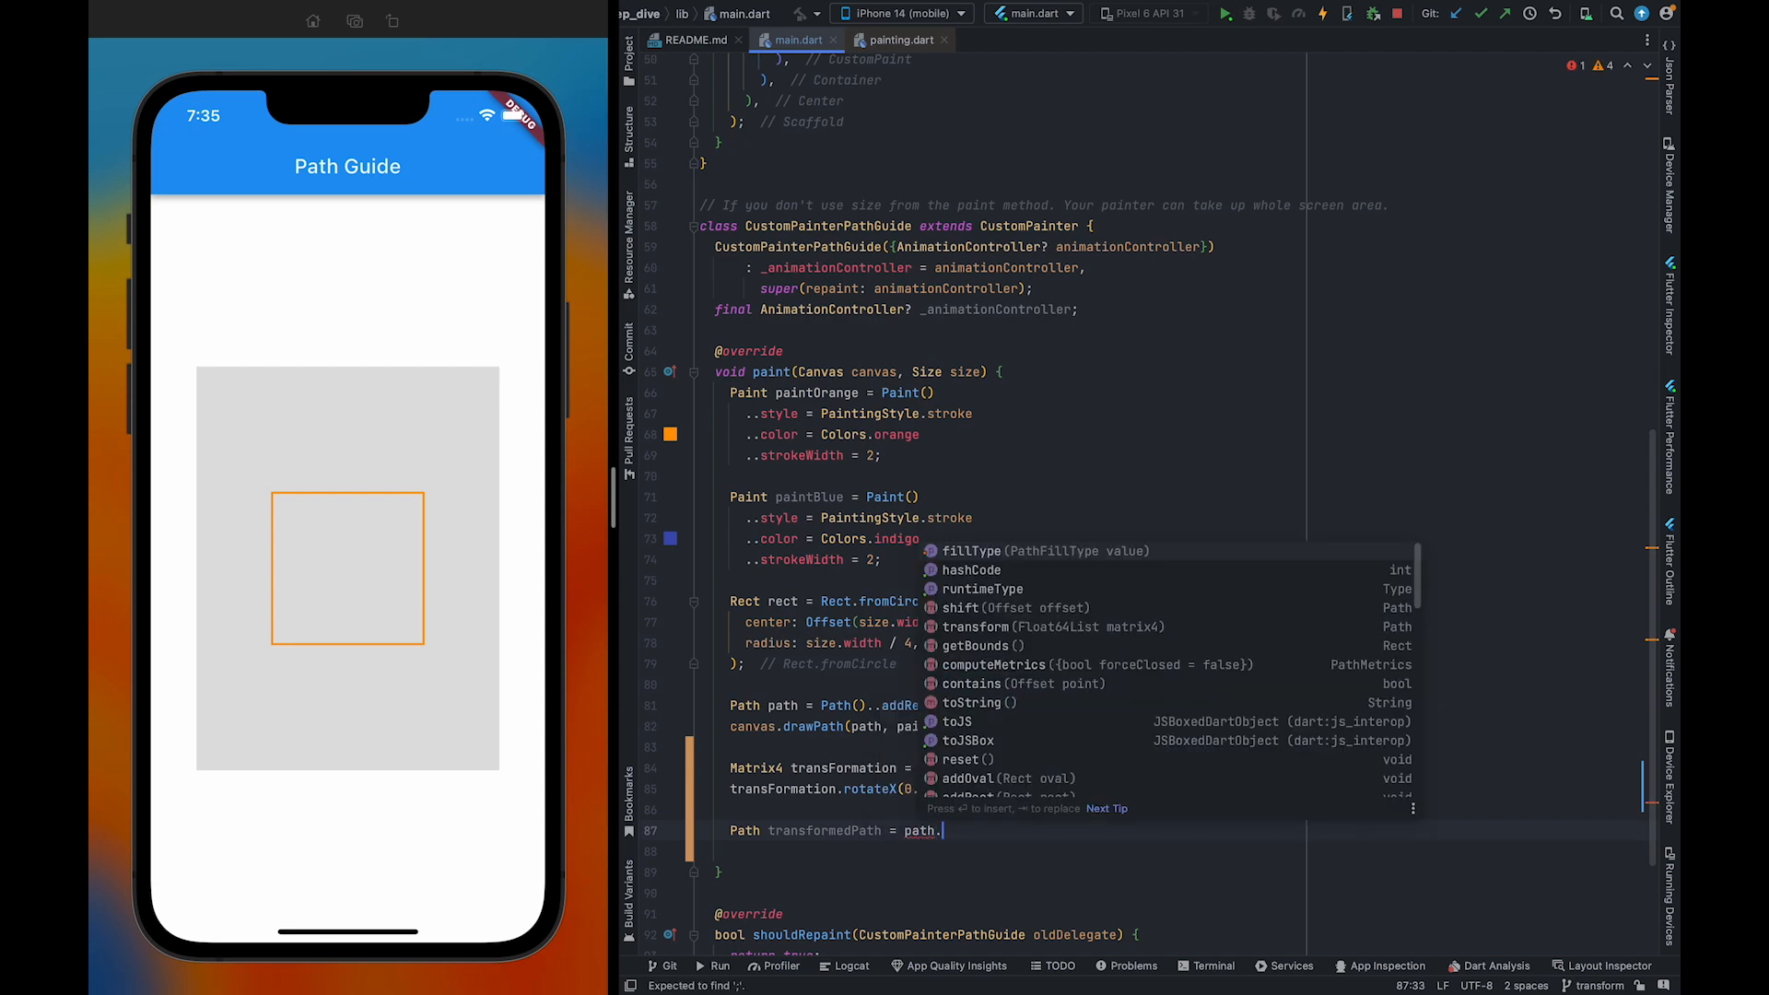
pyautogui.write('transform(matrix4')
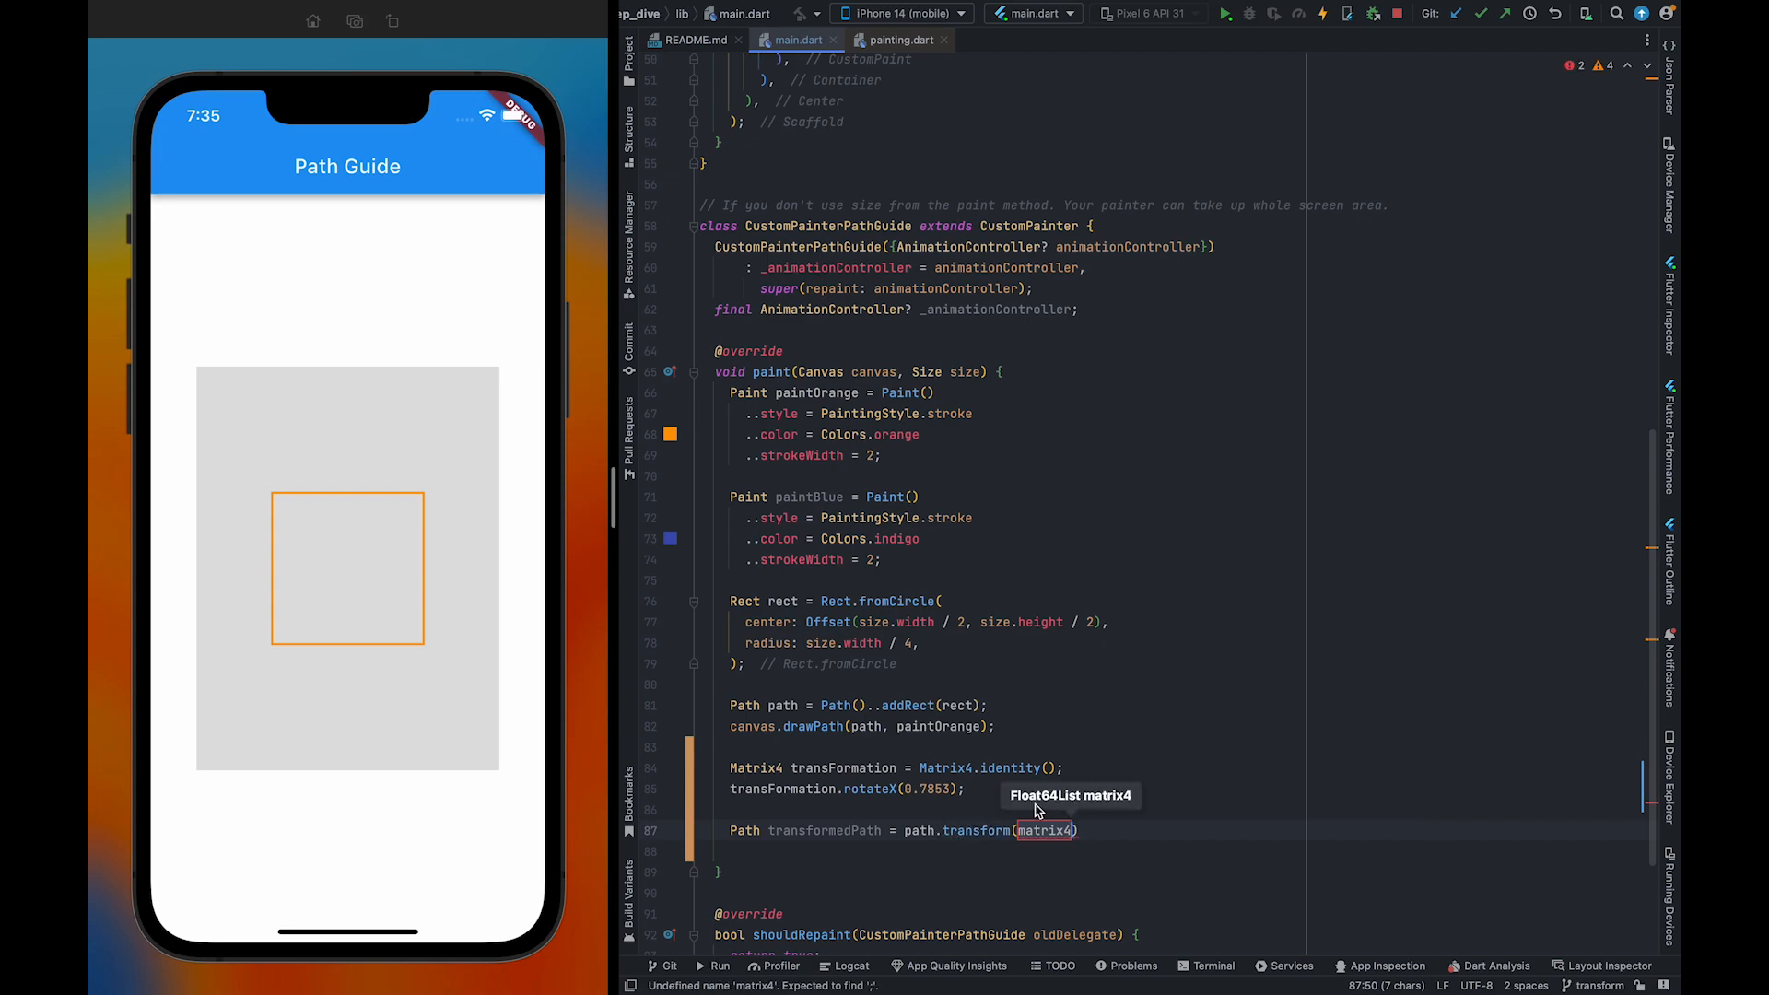
pyautogui.moveTo(1073, 817)
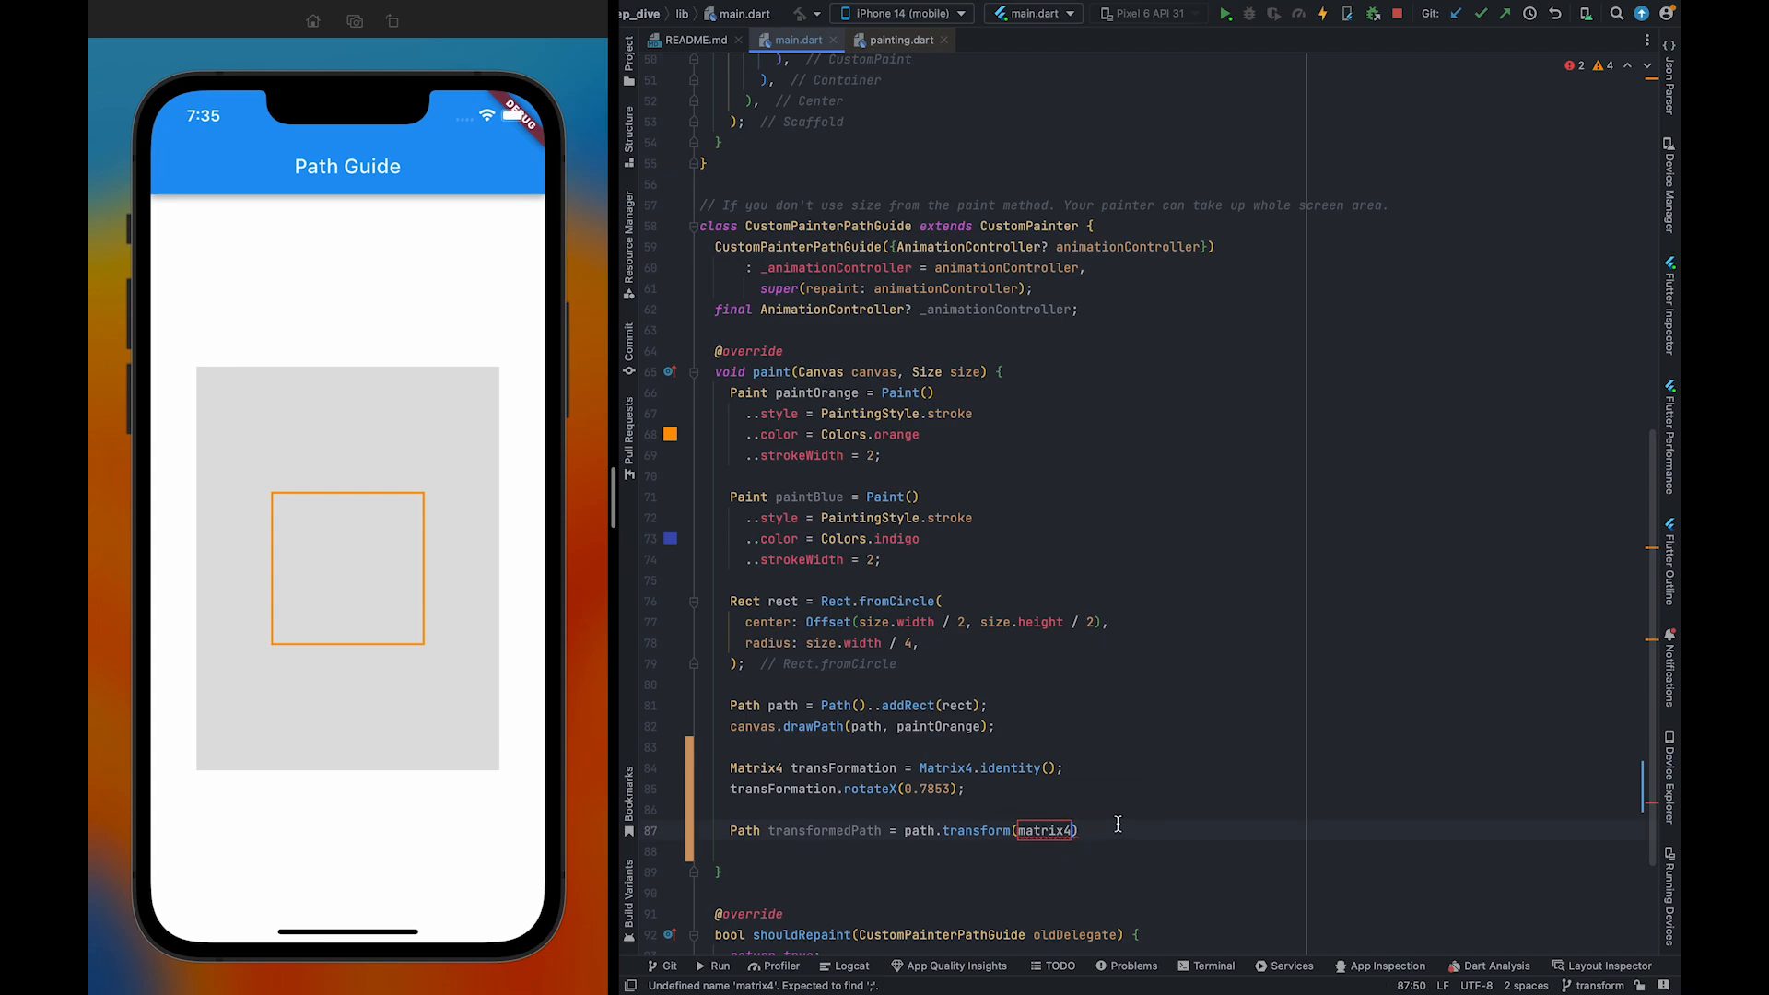
pyautogui.write('.')
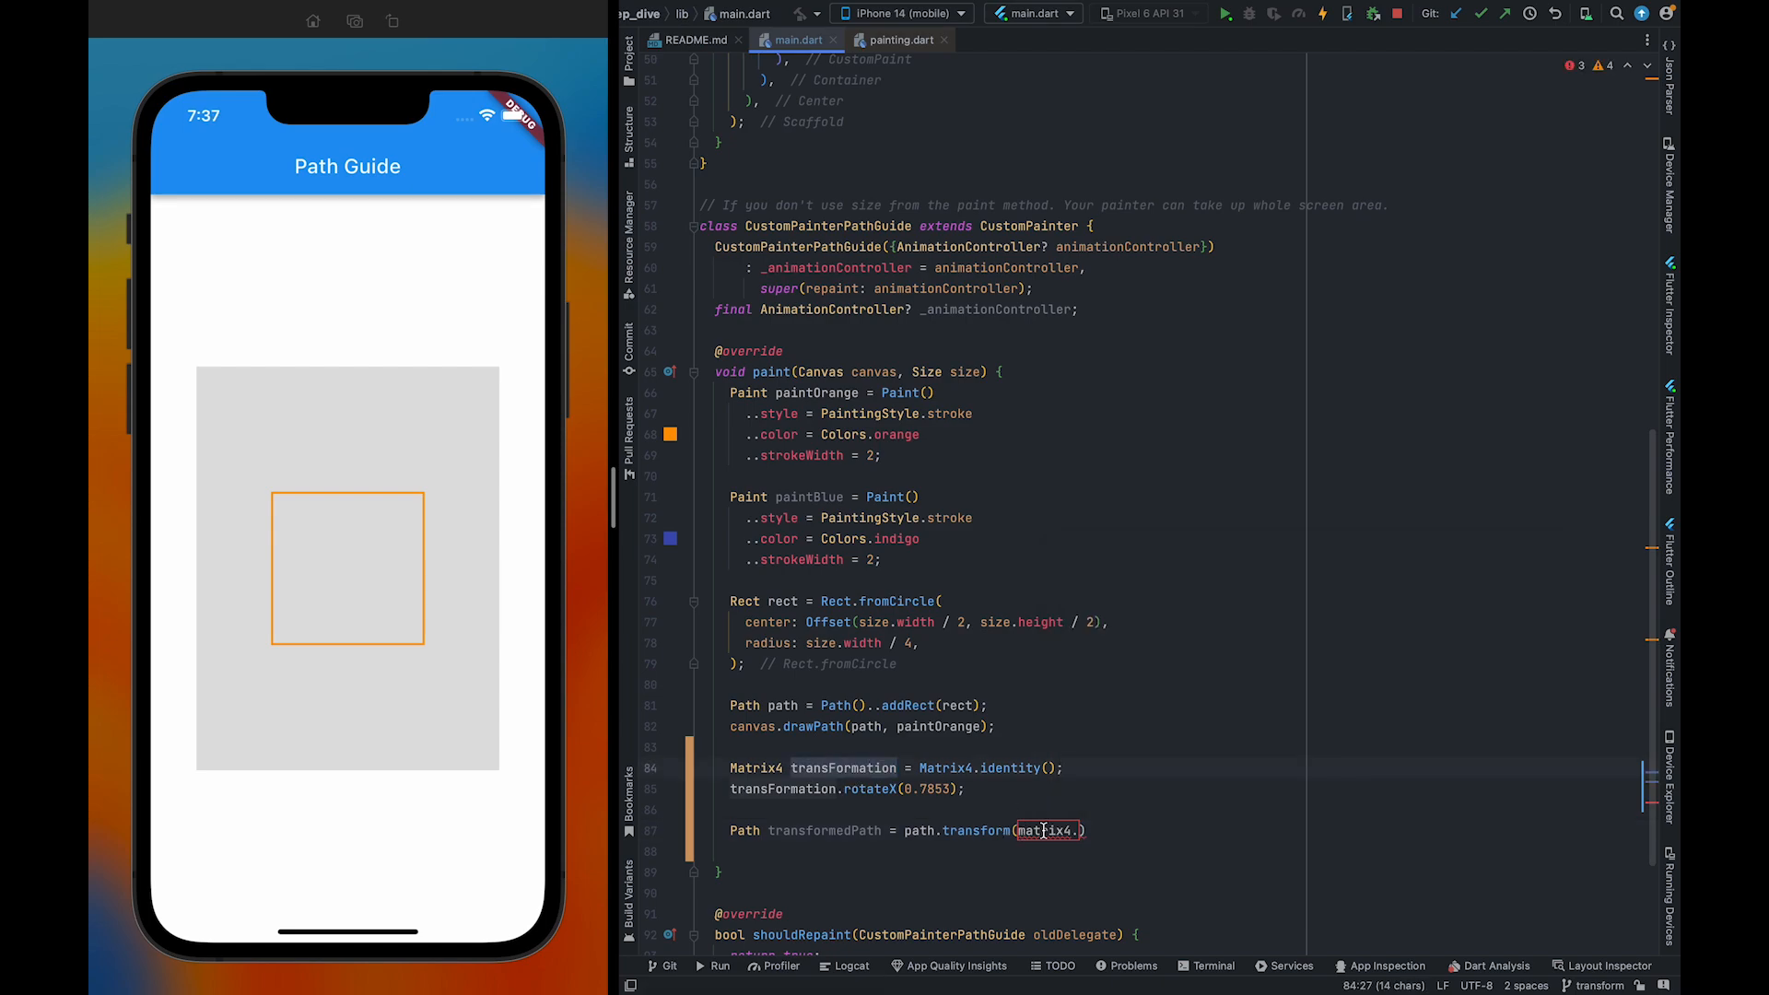
pyautogui.write('transFormation.storage')
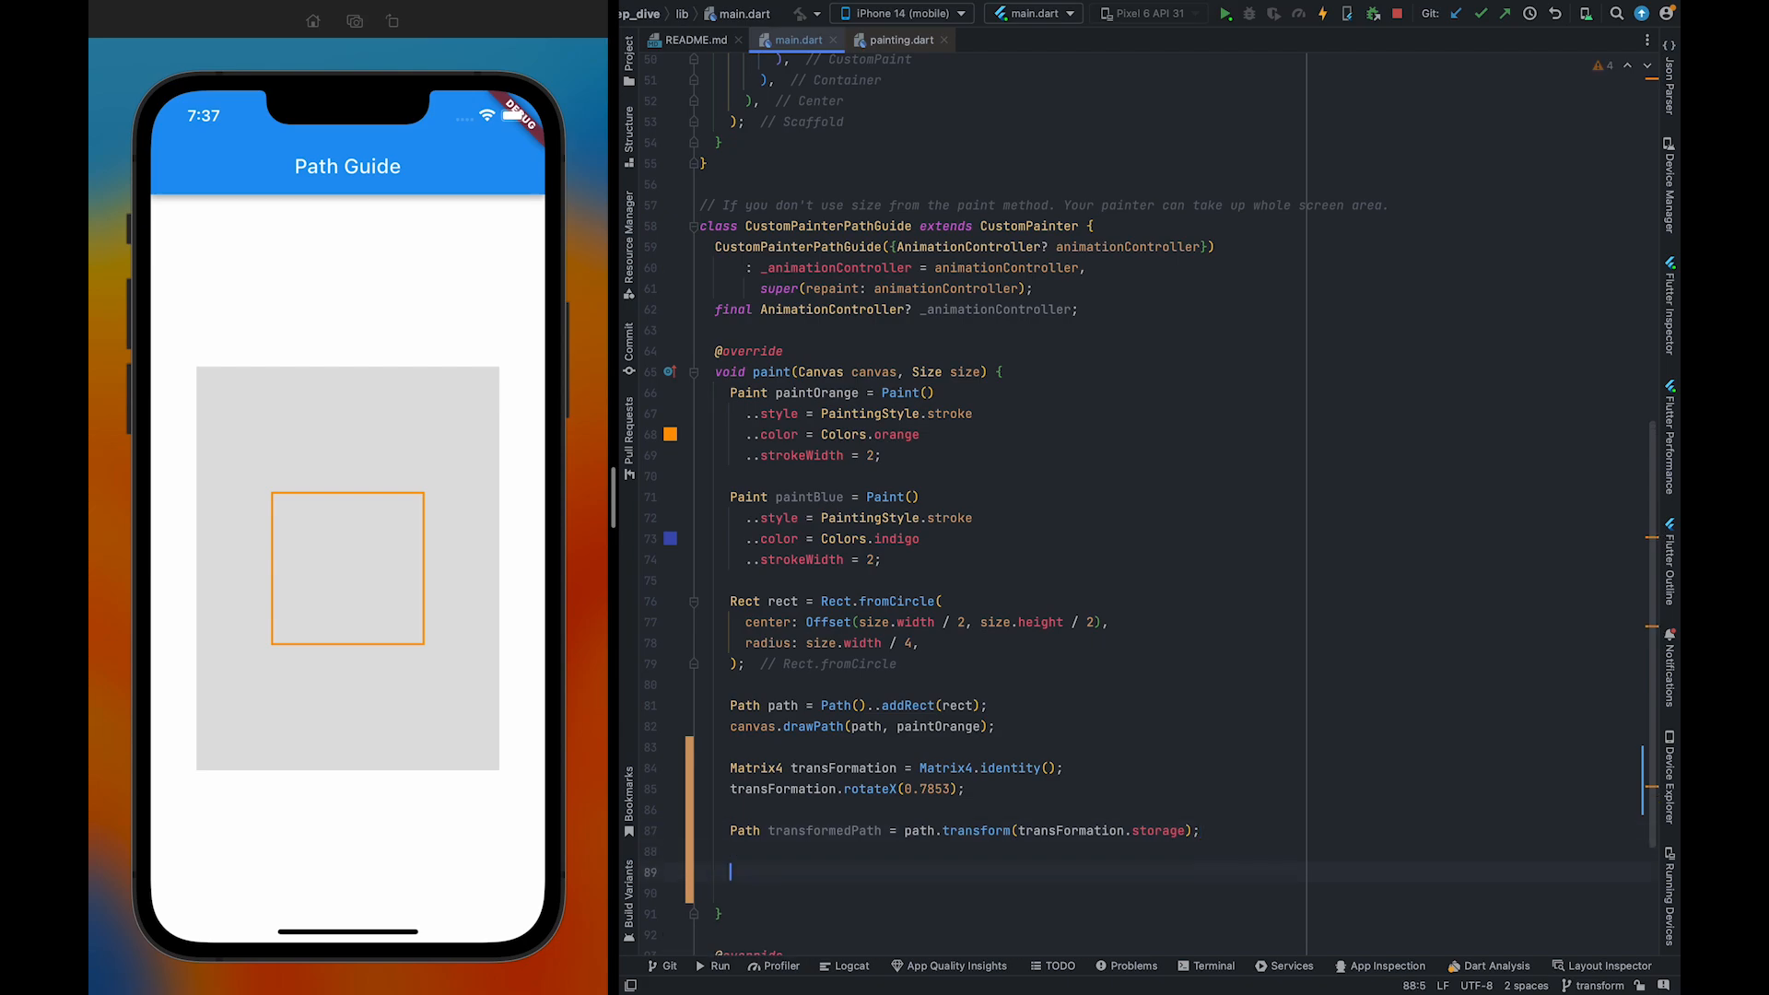
# Add canvas.drawPath(transformedPath, paintBlue); below the transformedPath line
pyautogui.write('canvas.drawPath(path, paint')
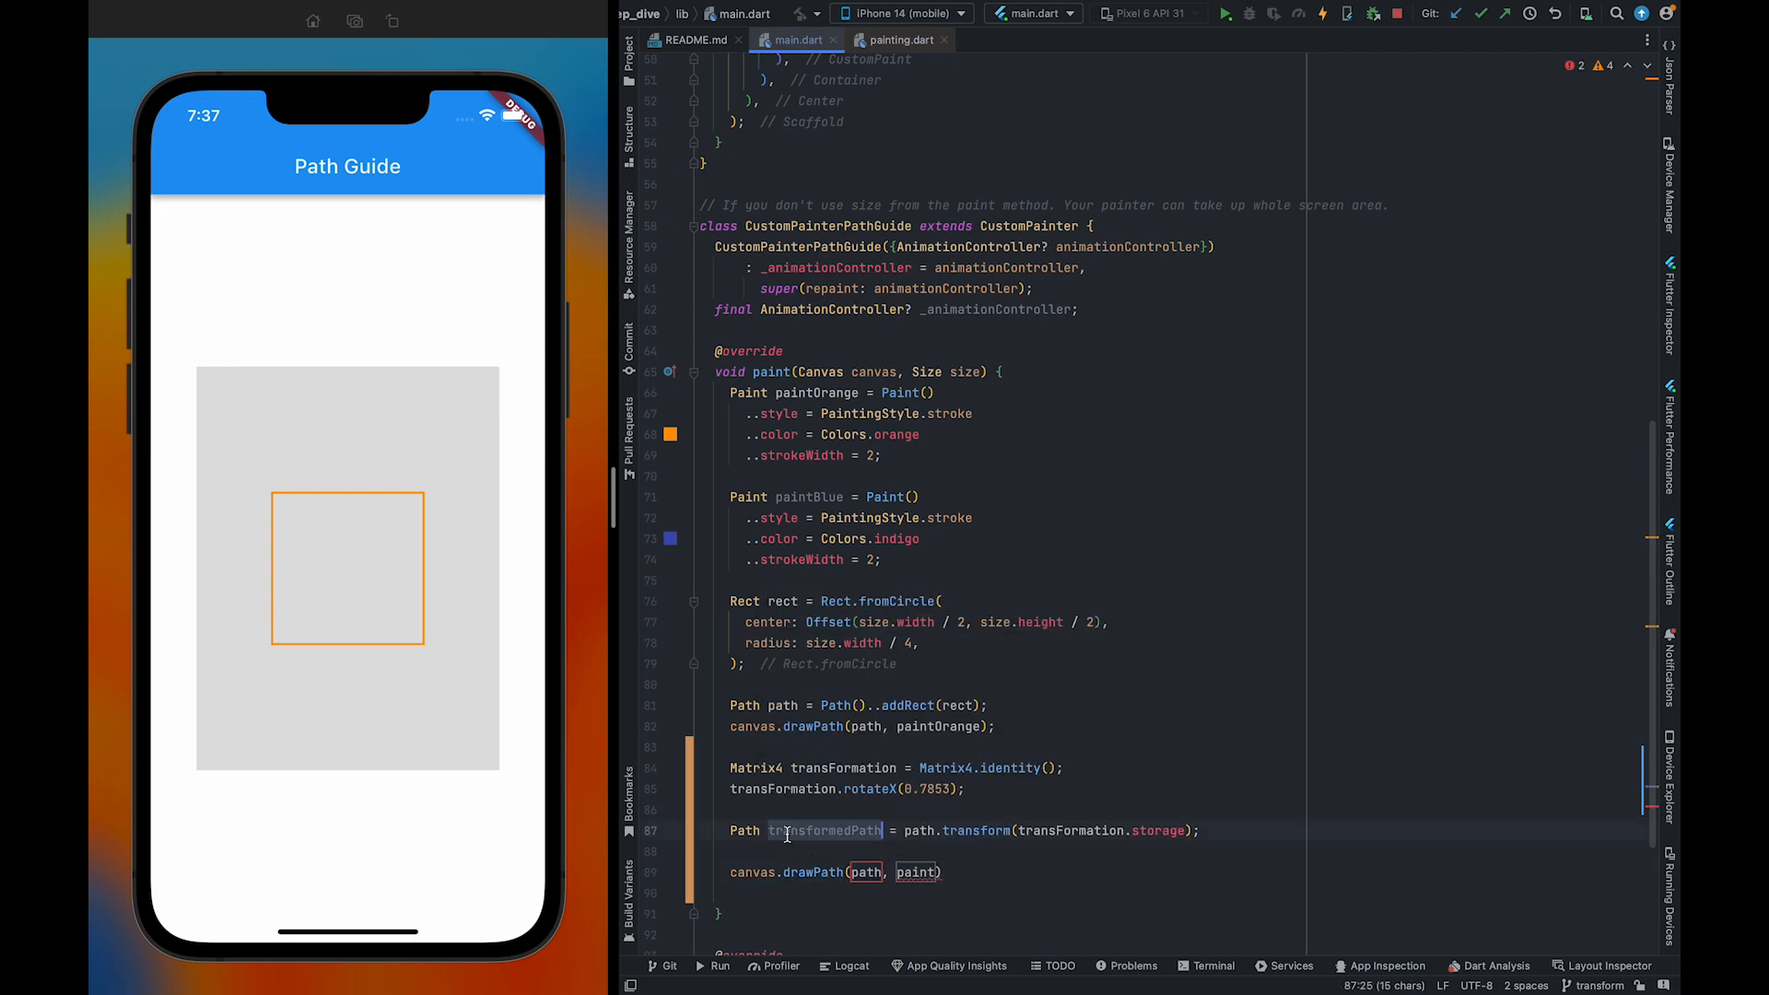
pyautogui.write('transformedPath')
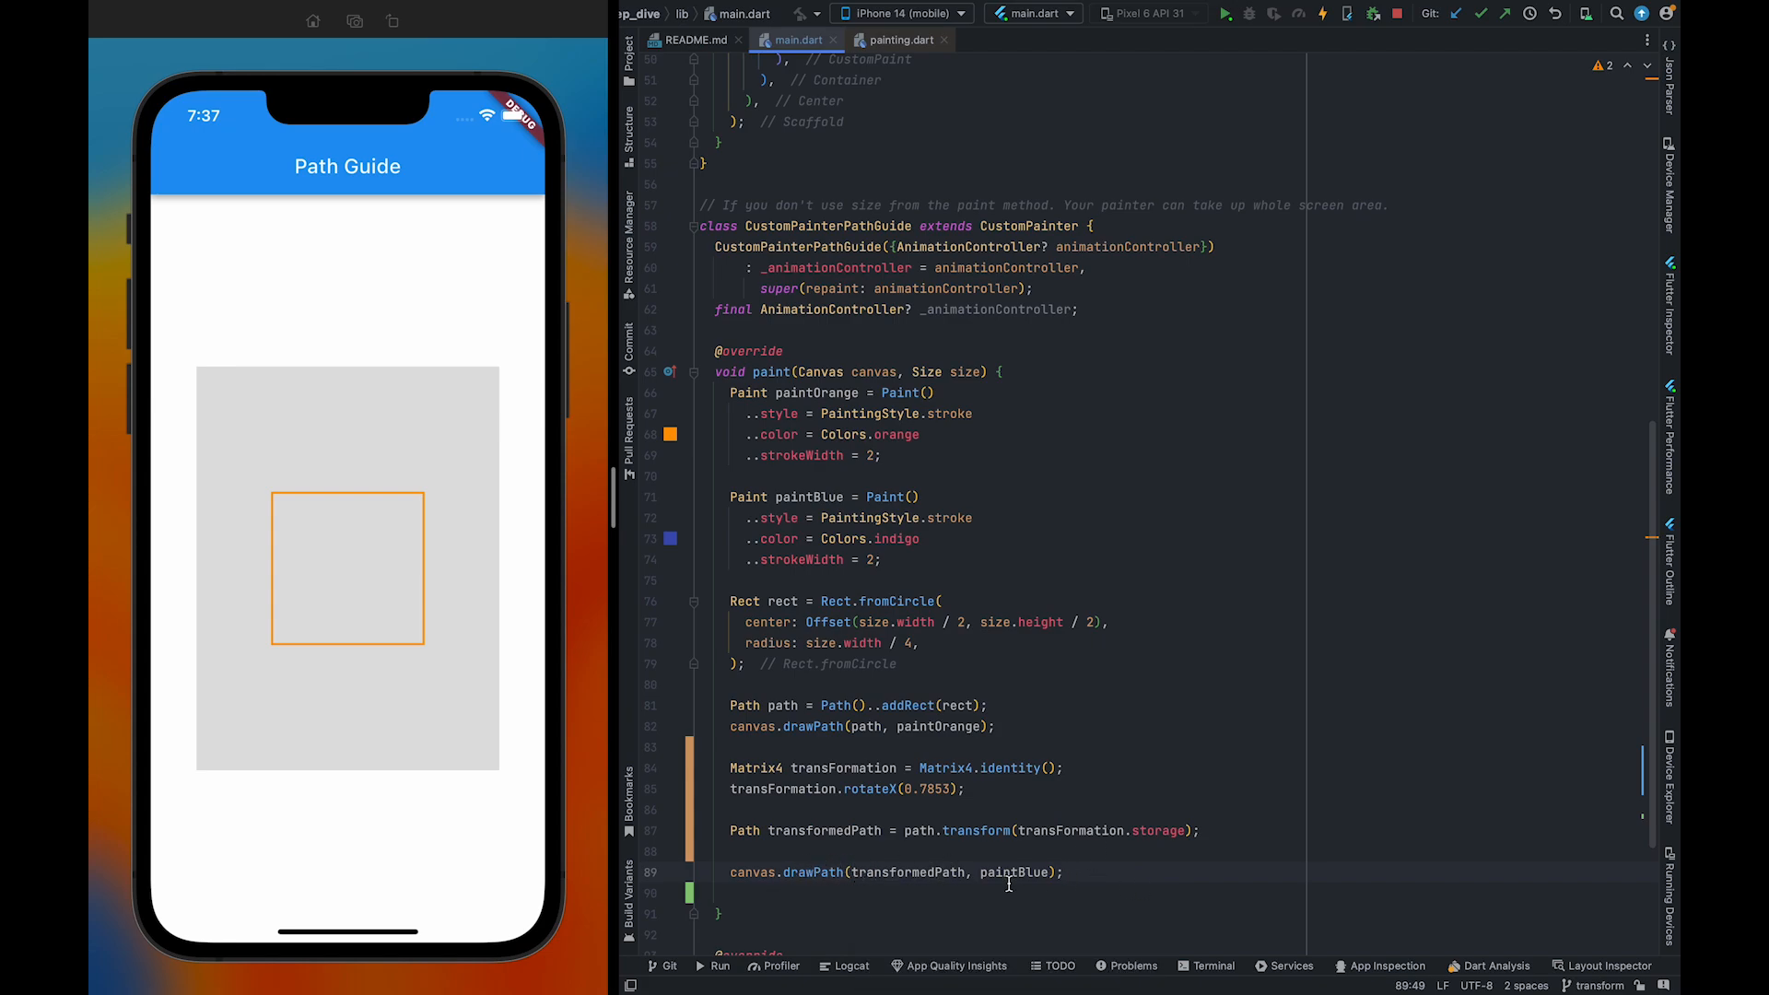
pyautogui.click(995, 725)
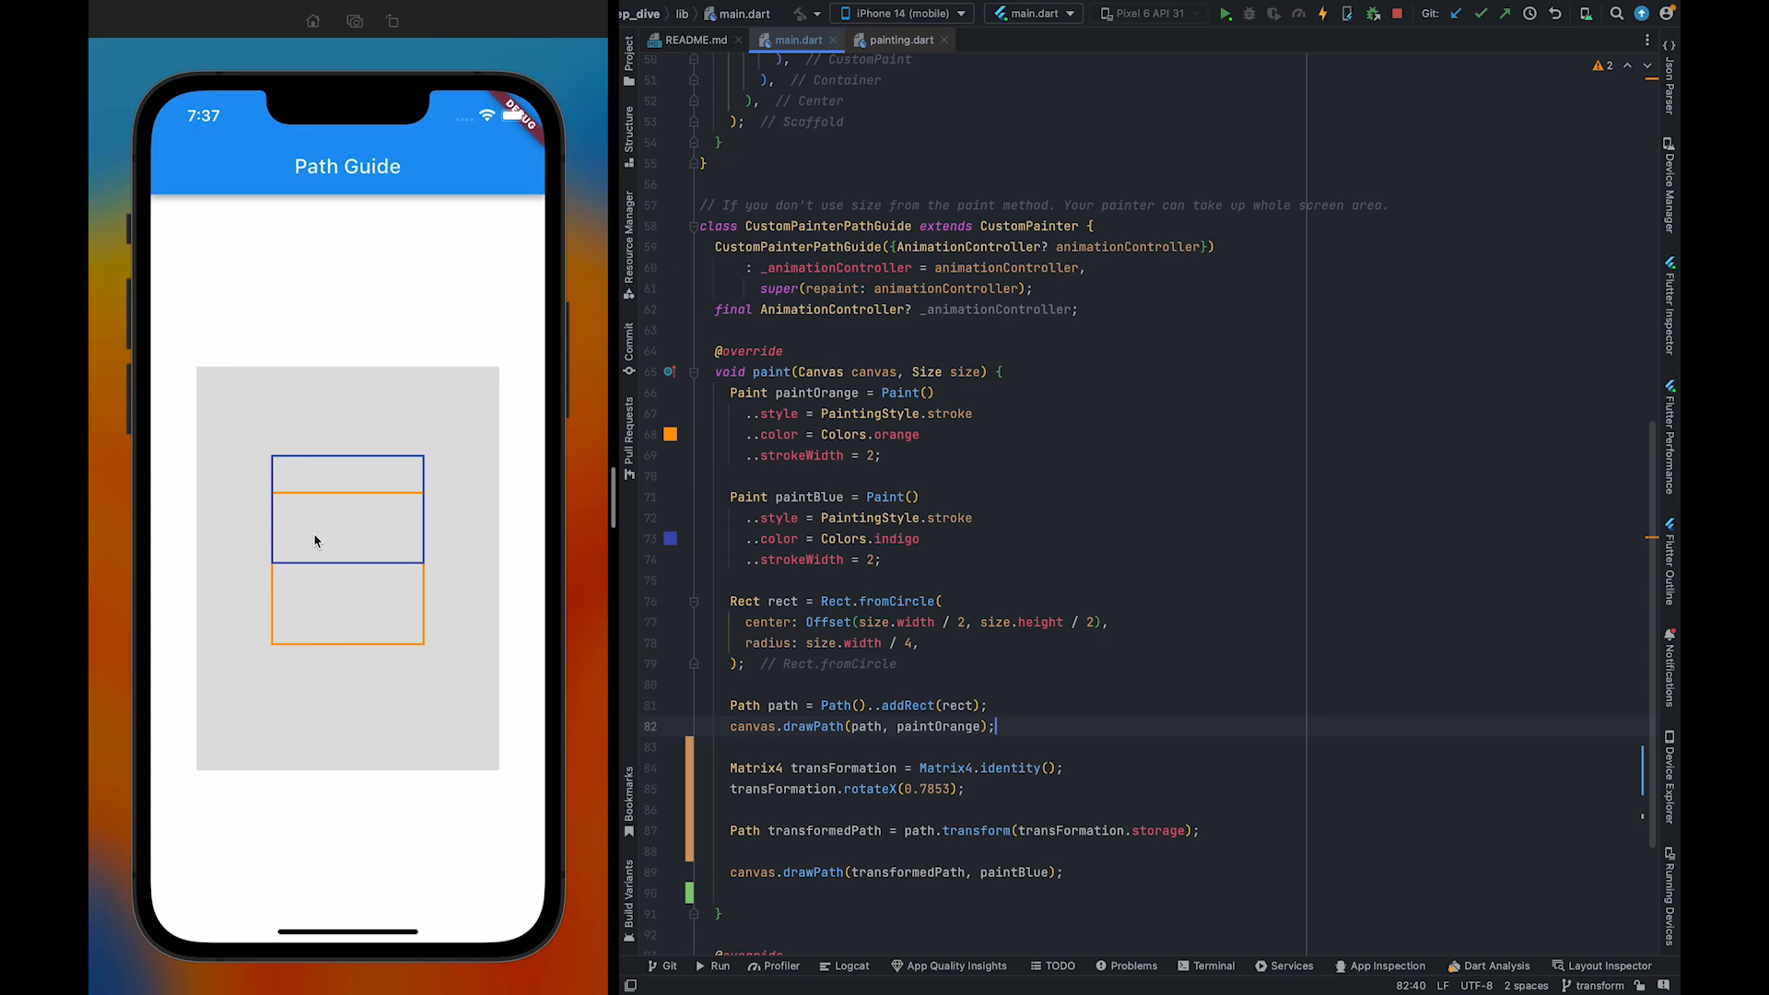
pyautogui.moveTo(301, 561)
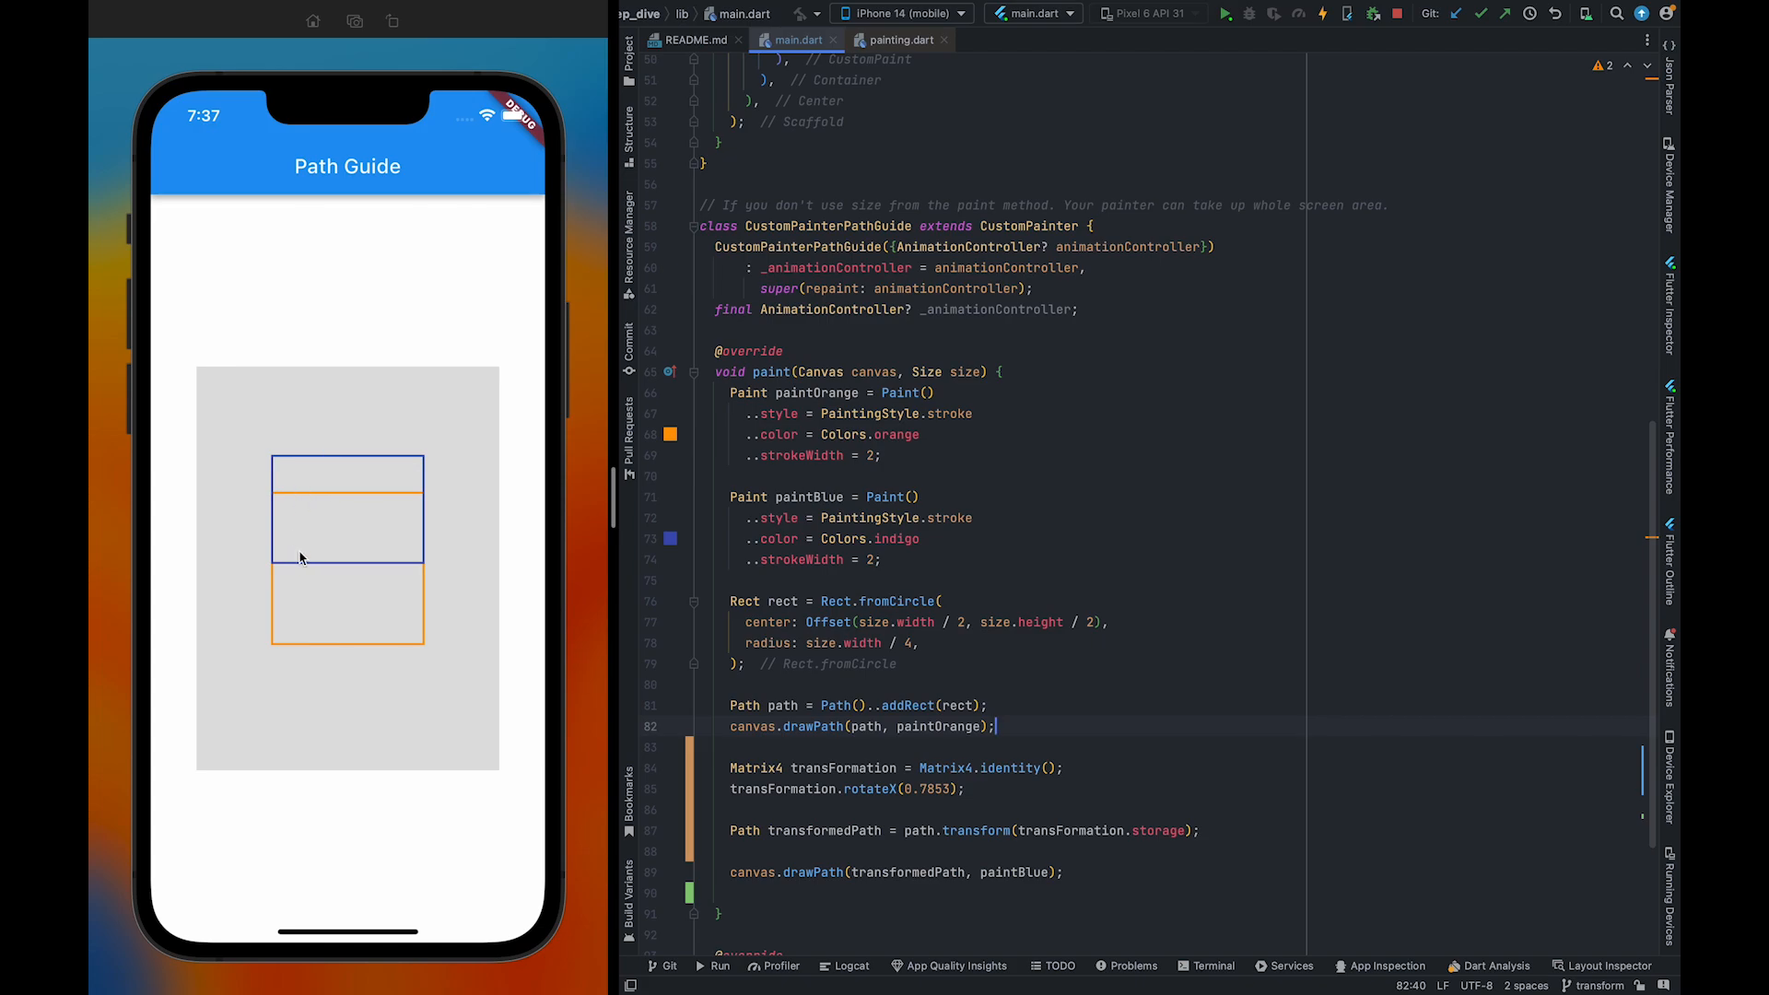
pyautogui.moveTo(313, 544)
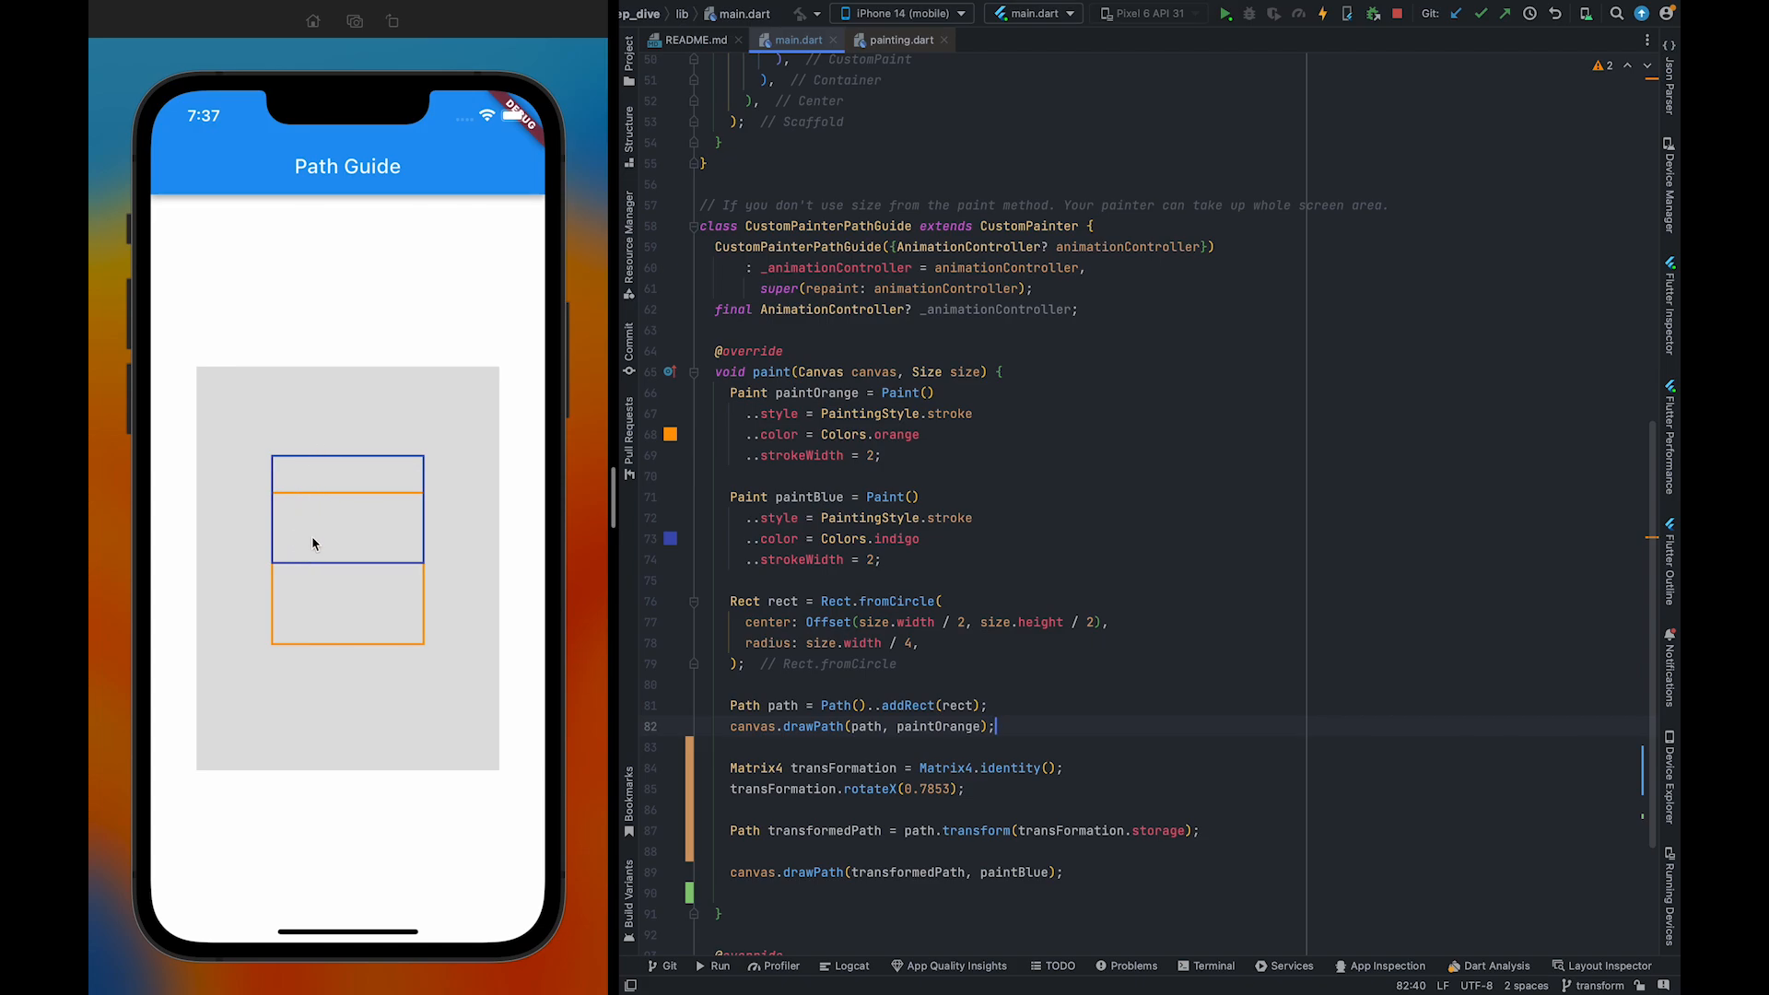
# Save to hot-reload the emulator, showing the flattened blue rotated square
pyautogui.click(1049, 704)
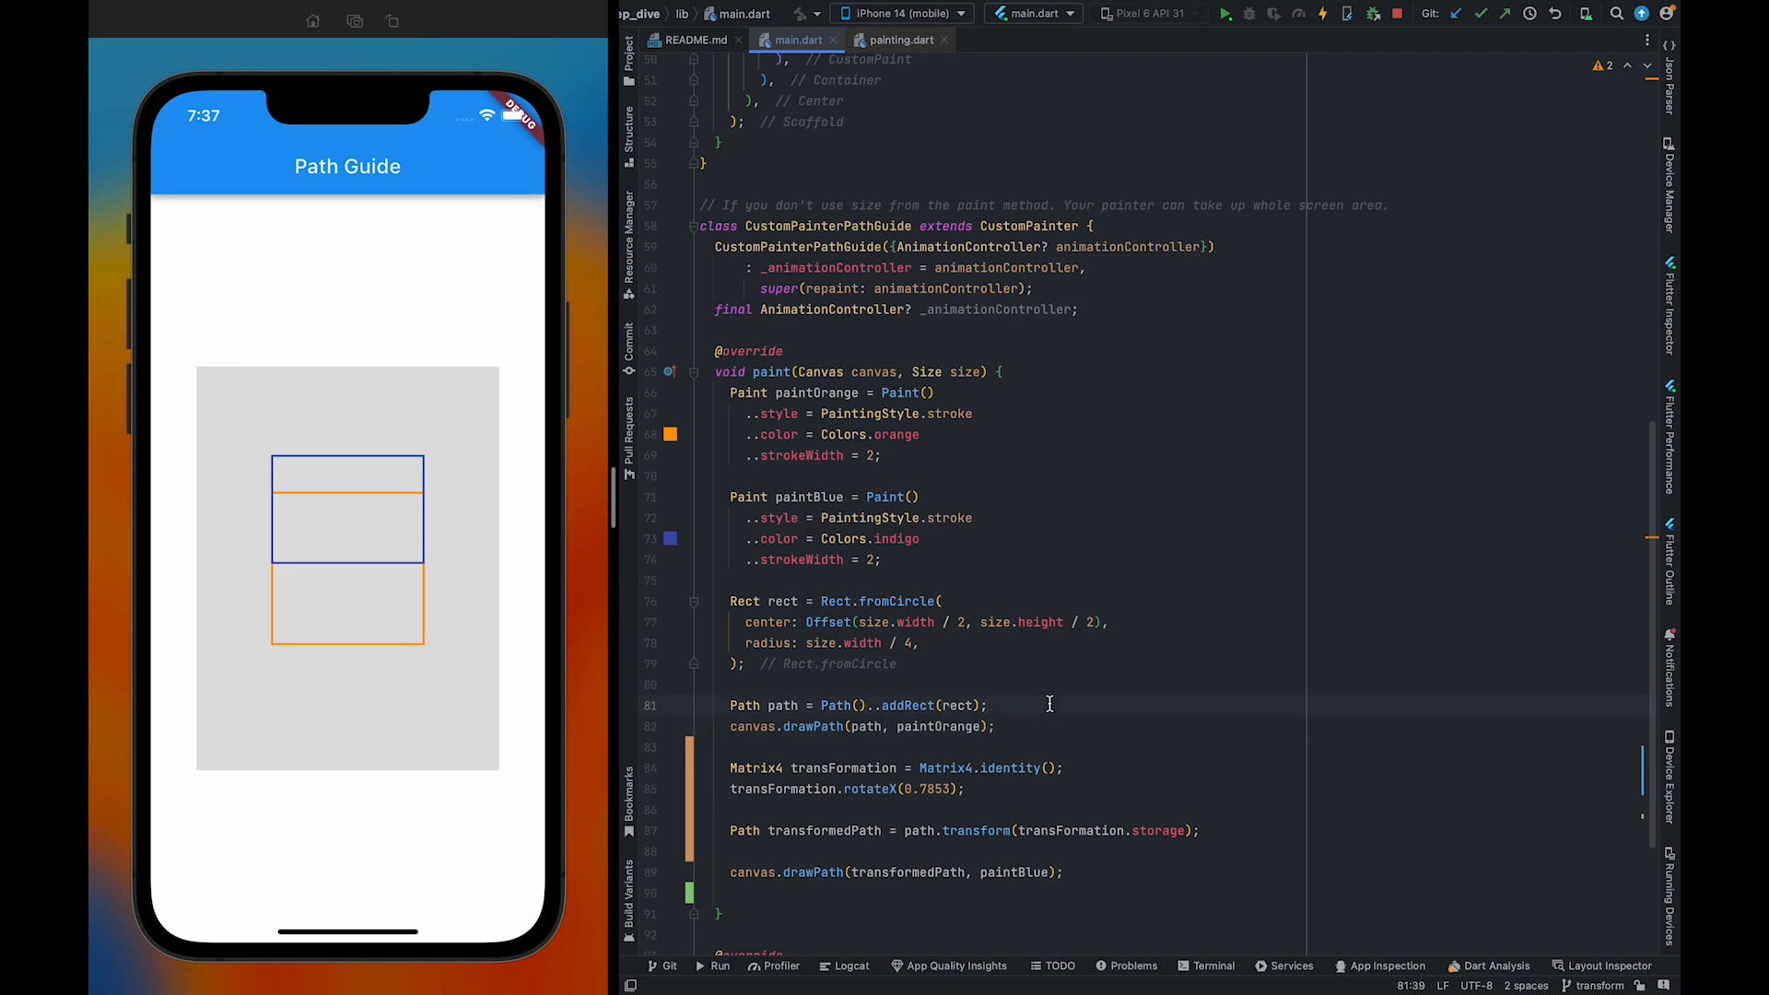